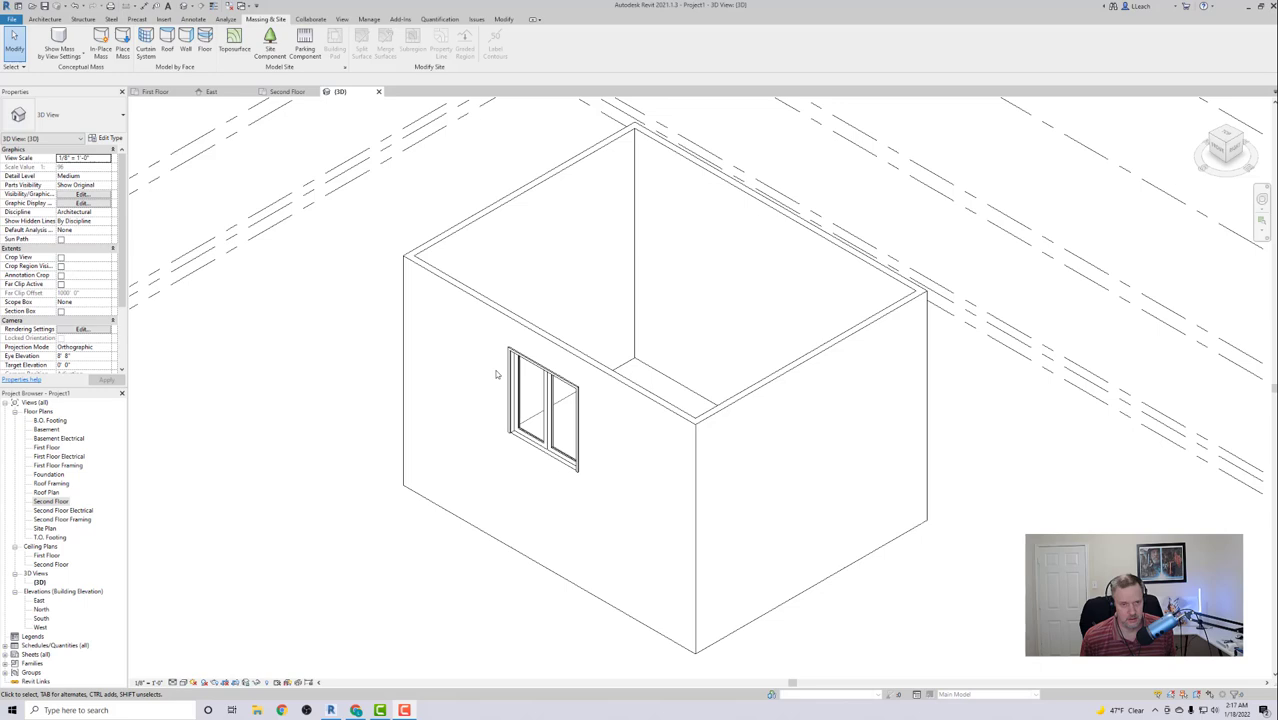
pyautogui.moveTo(510, 462)
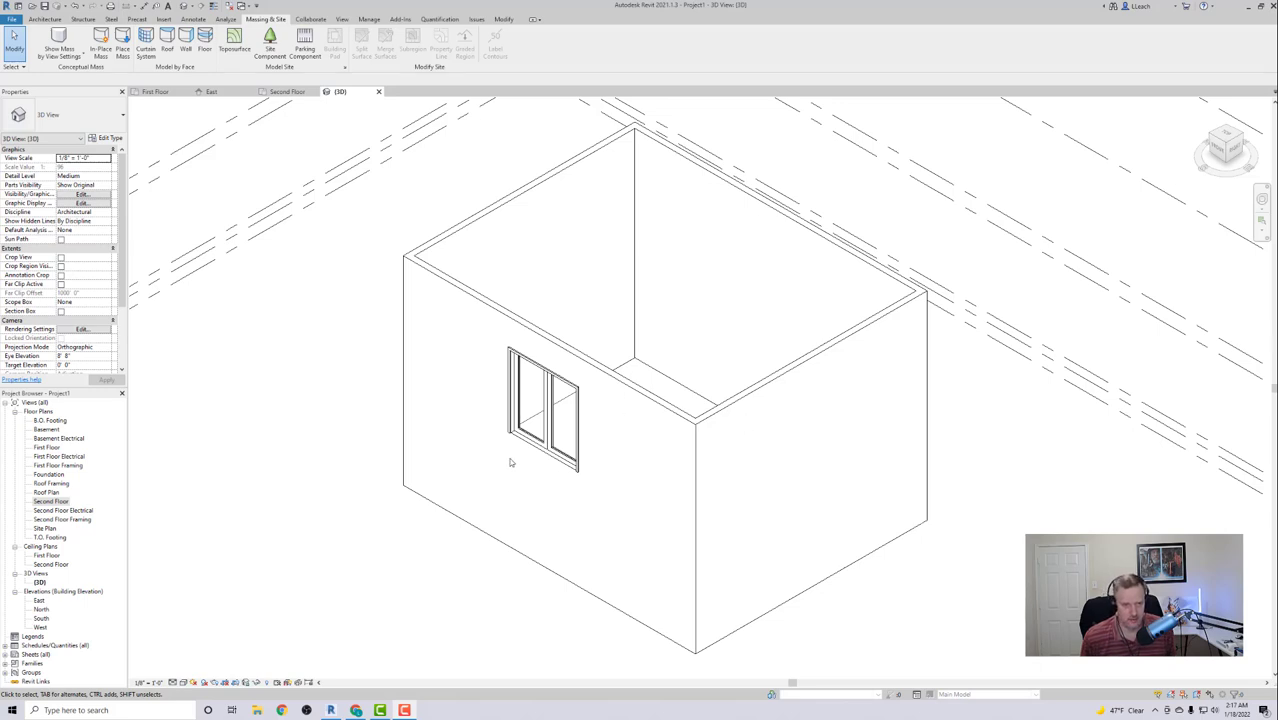
pyautogui.moveTo(730, 454)
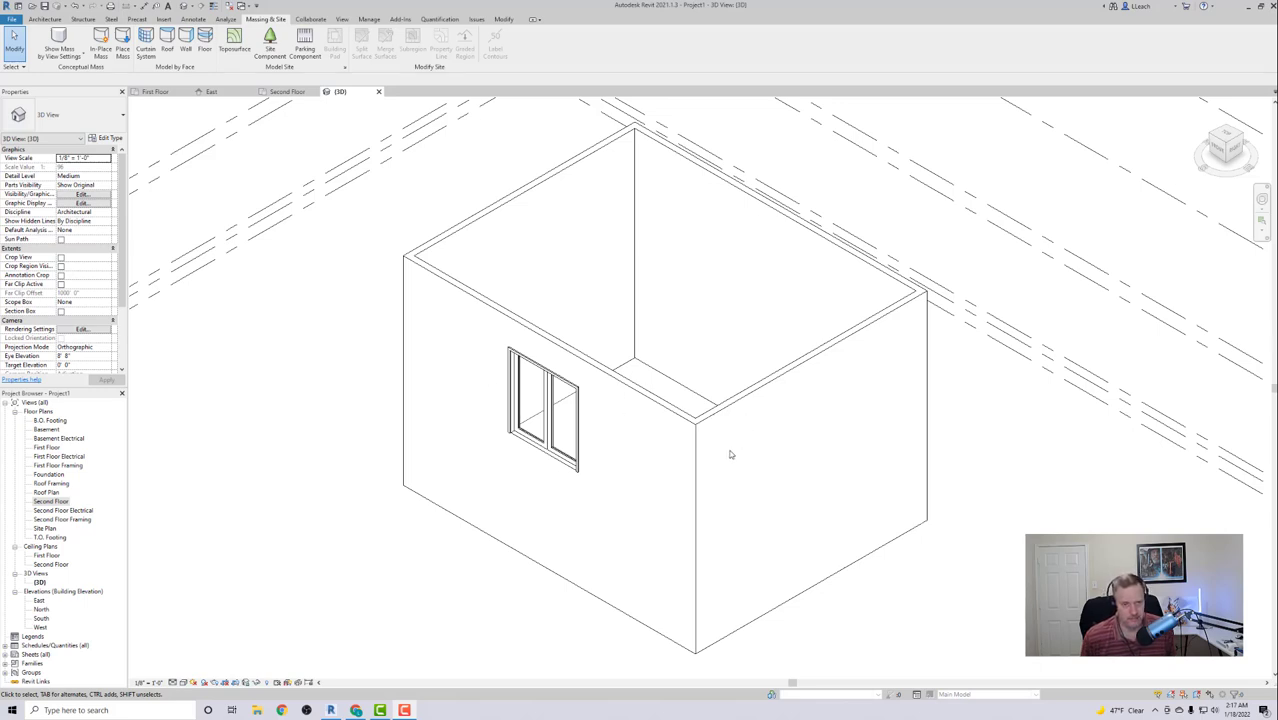
pyautogui.moveTo(740, 590)
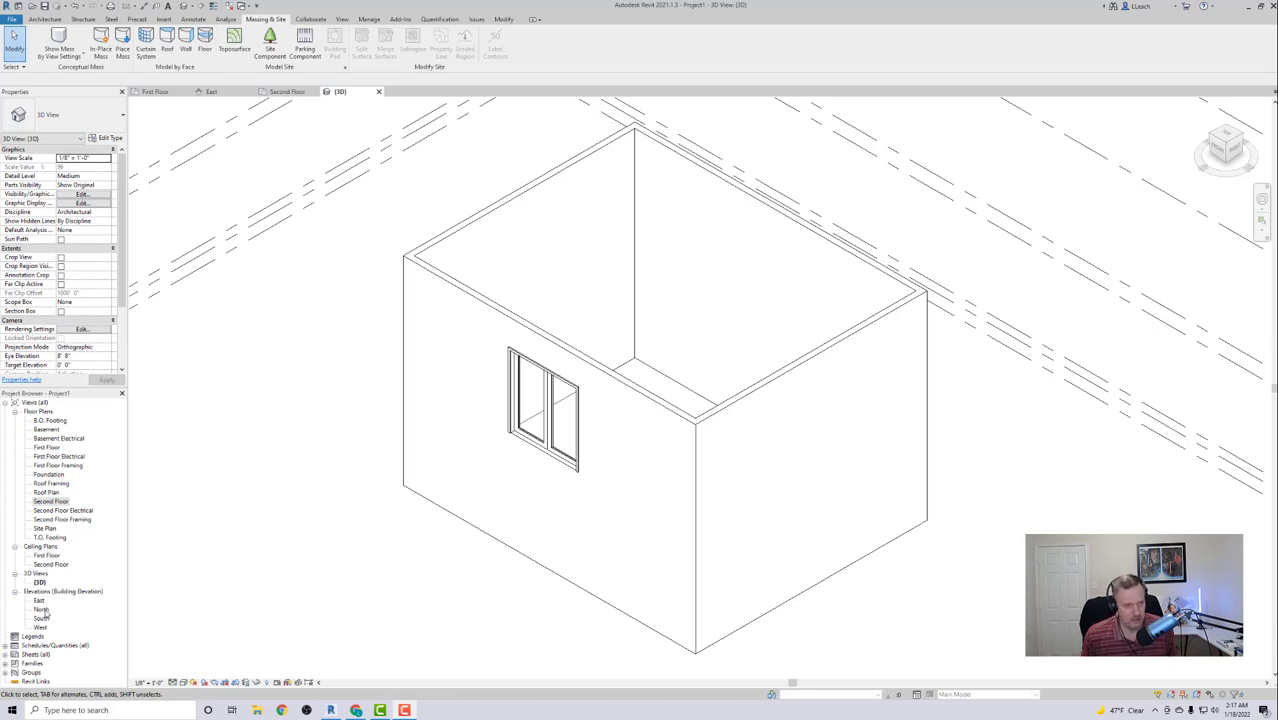
# - Bring up the South elevation of the box building from the Project Browser
pyautogui.doubleClick(42, 618)
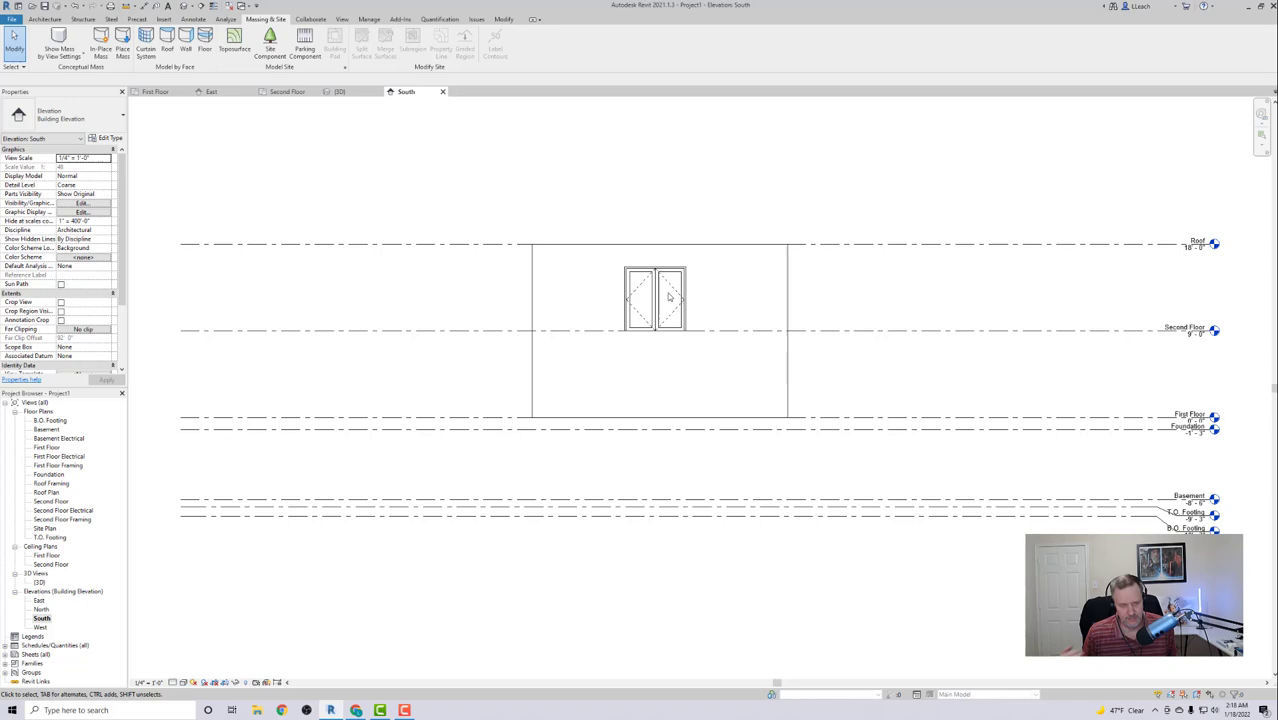
# - Switch to the Second Floor plan showing the square walls and the double door
pyautogui.click(656, 298)
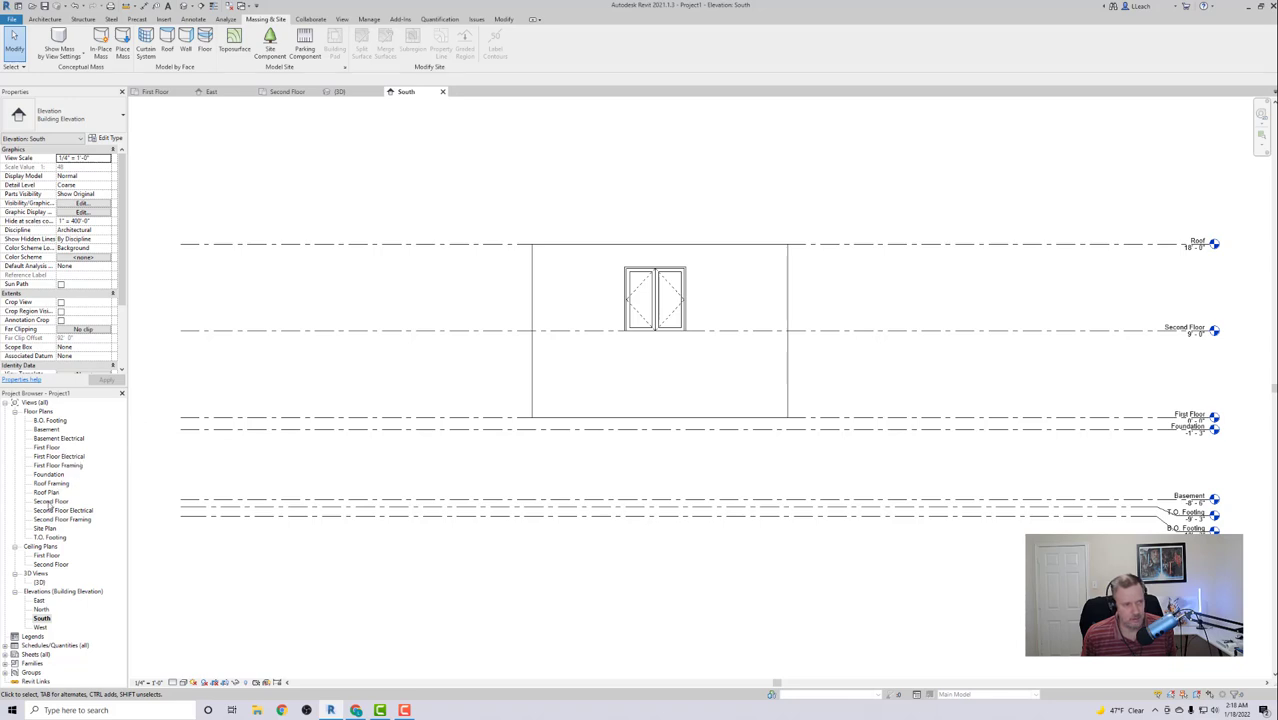
pyautogui.doubleClick(52, 500)
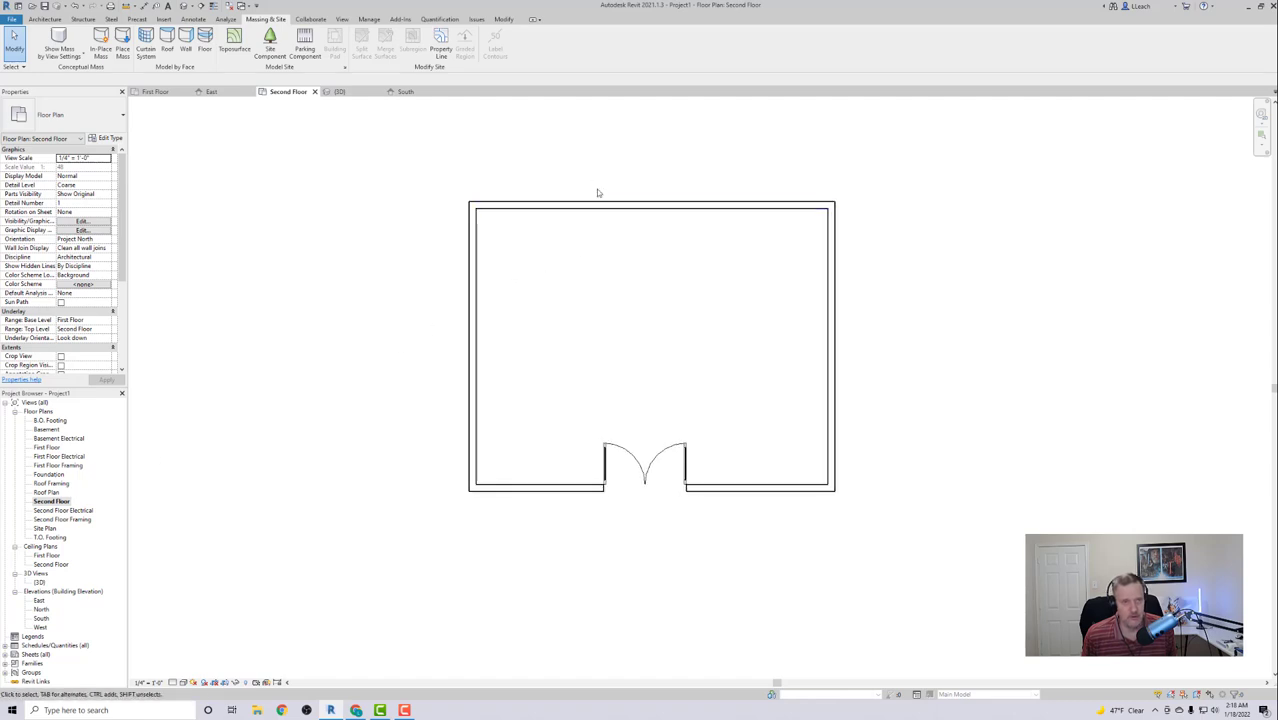
pyautogui.click(340, 92)
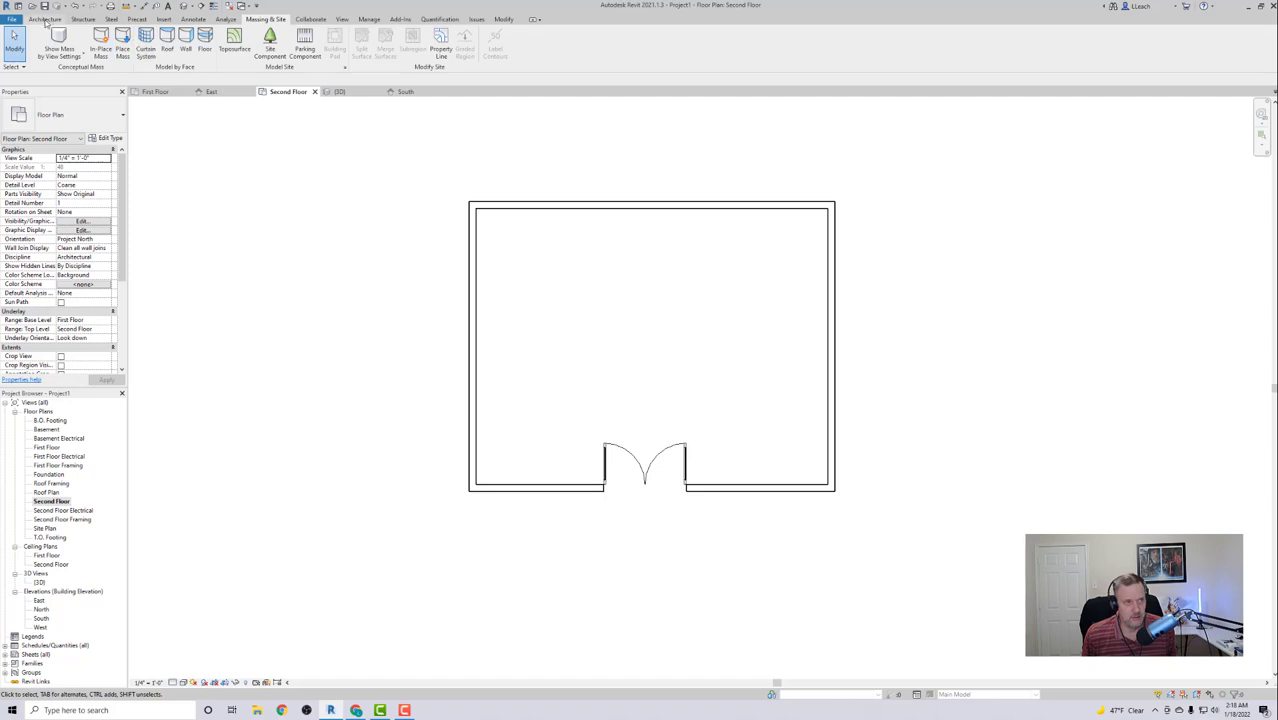
# - Start a new Wood Joist 10" - Wood Finish floor from the Architecture tools
pyautogui.click(44, 20)
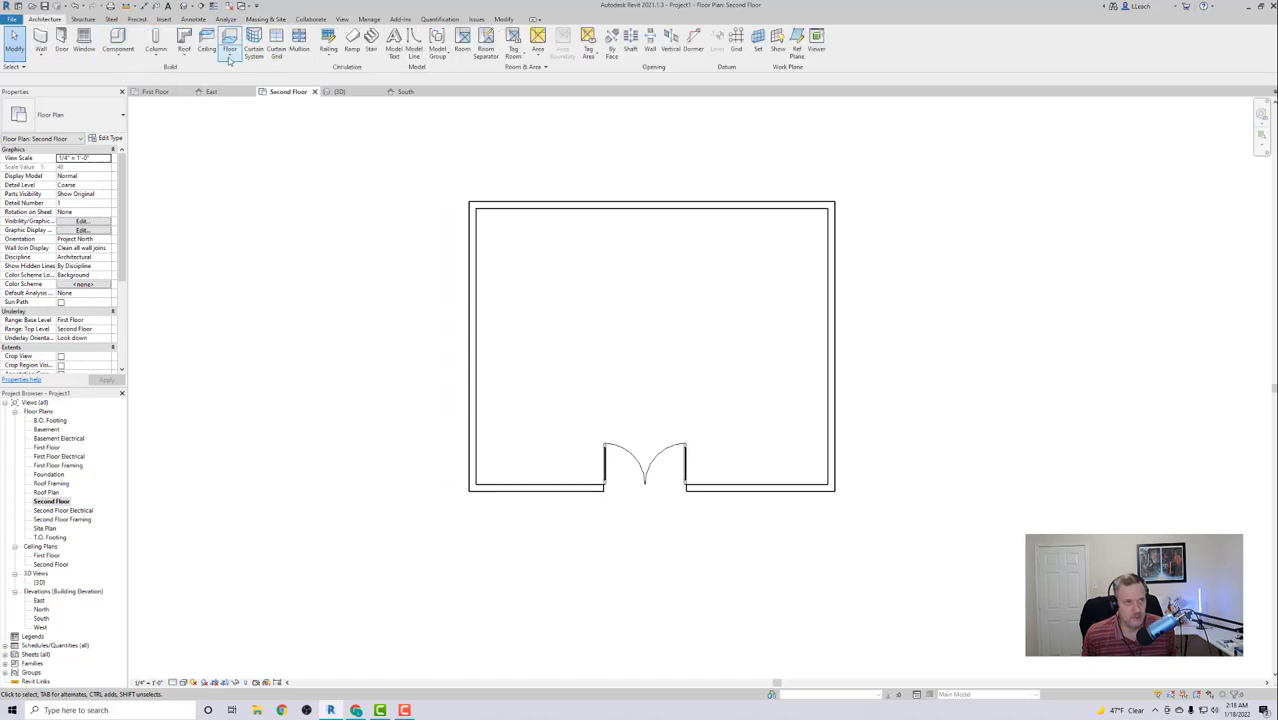
pyautogui.click(228, 48)
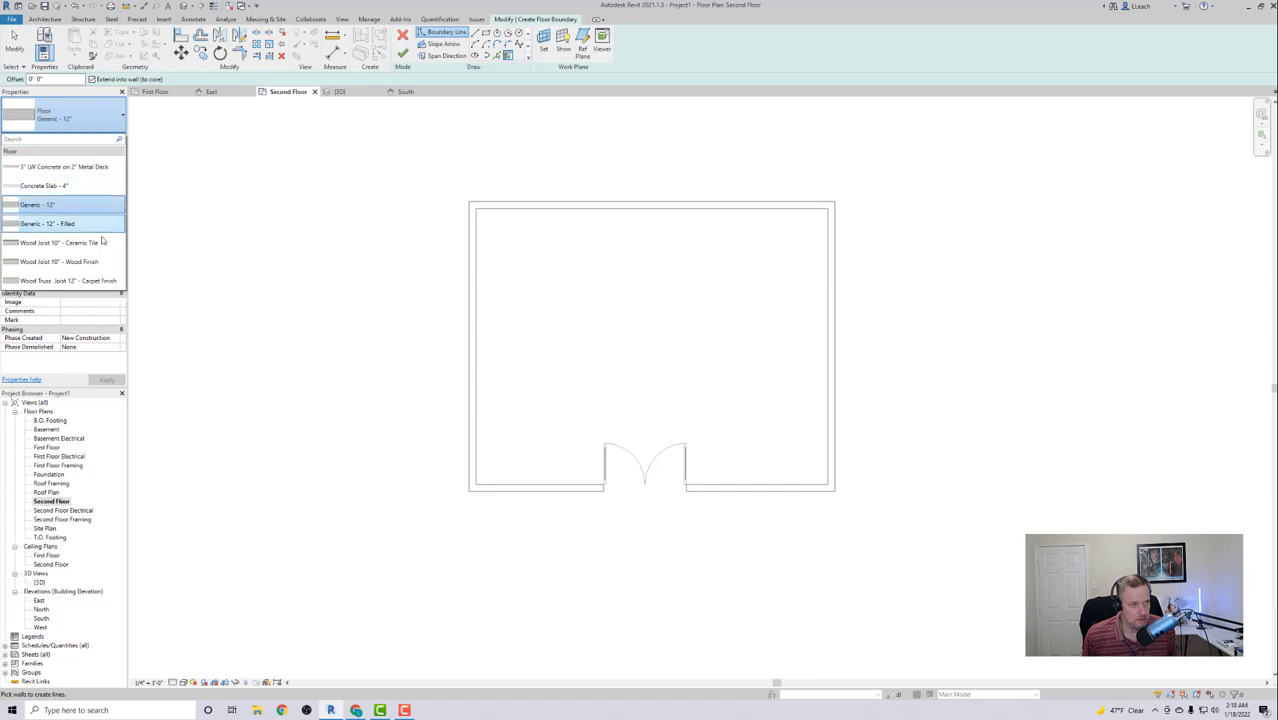
pyautogui.moveTo(60, 260)
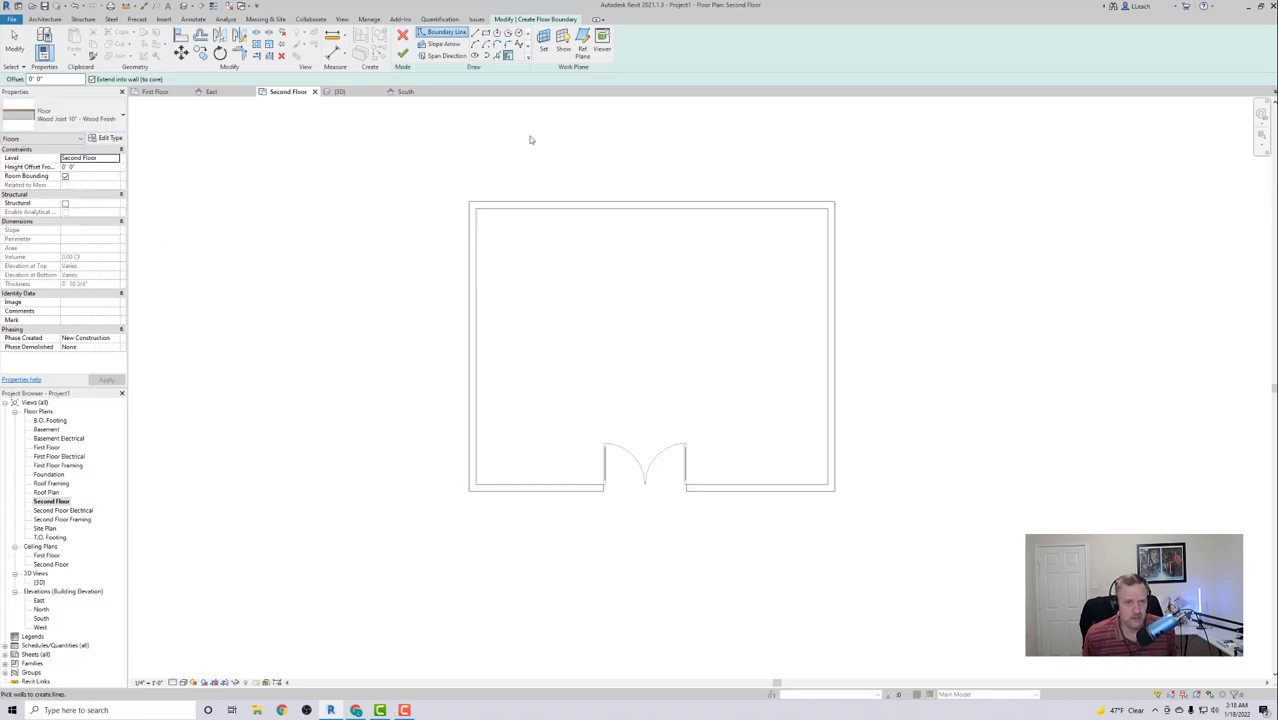
pyautogui.moveTo(508, 56)
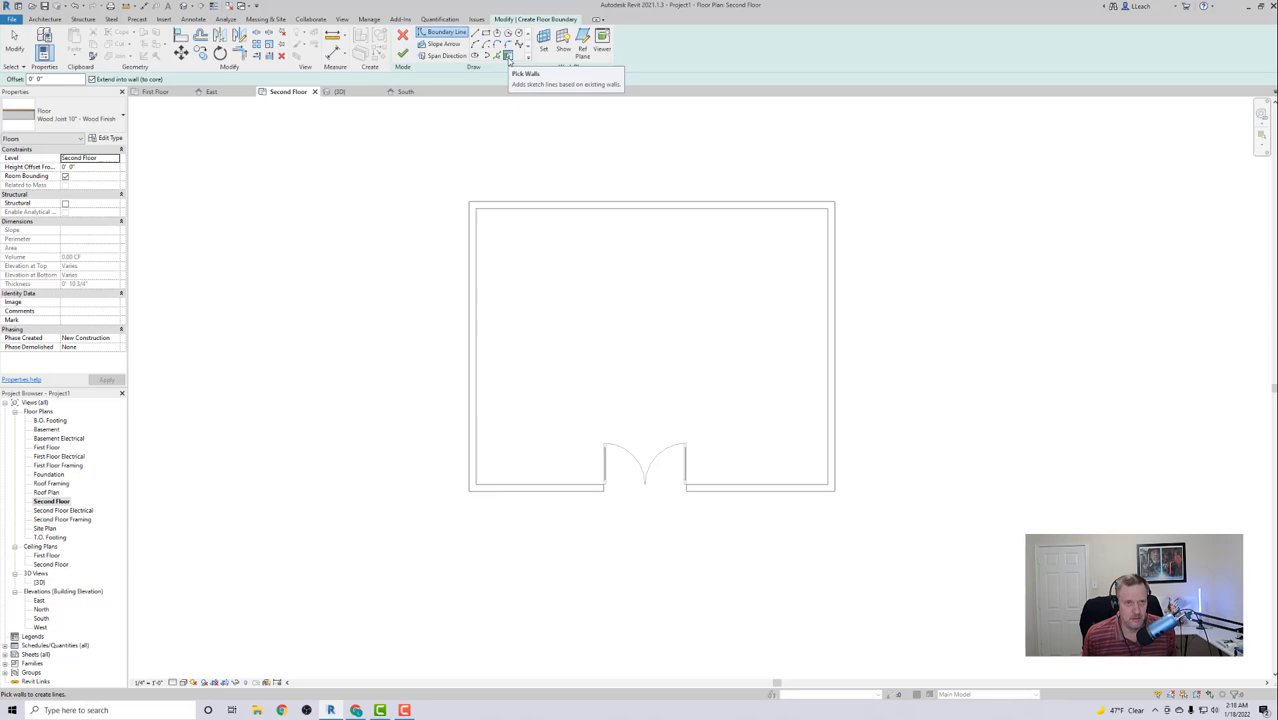
pyautogui.moveTo(480, 298)
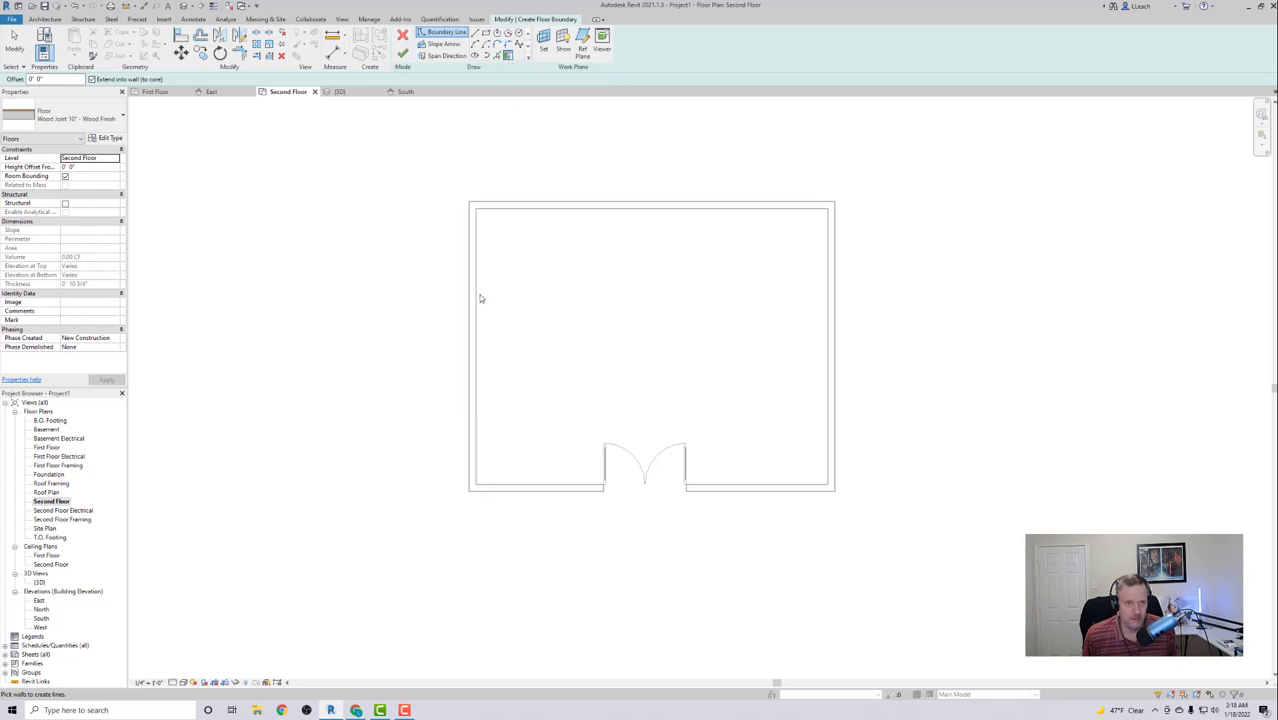
pyautogui.moveTo(484, 296)
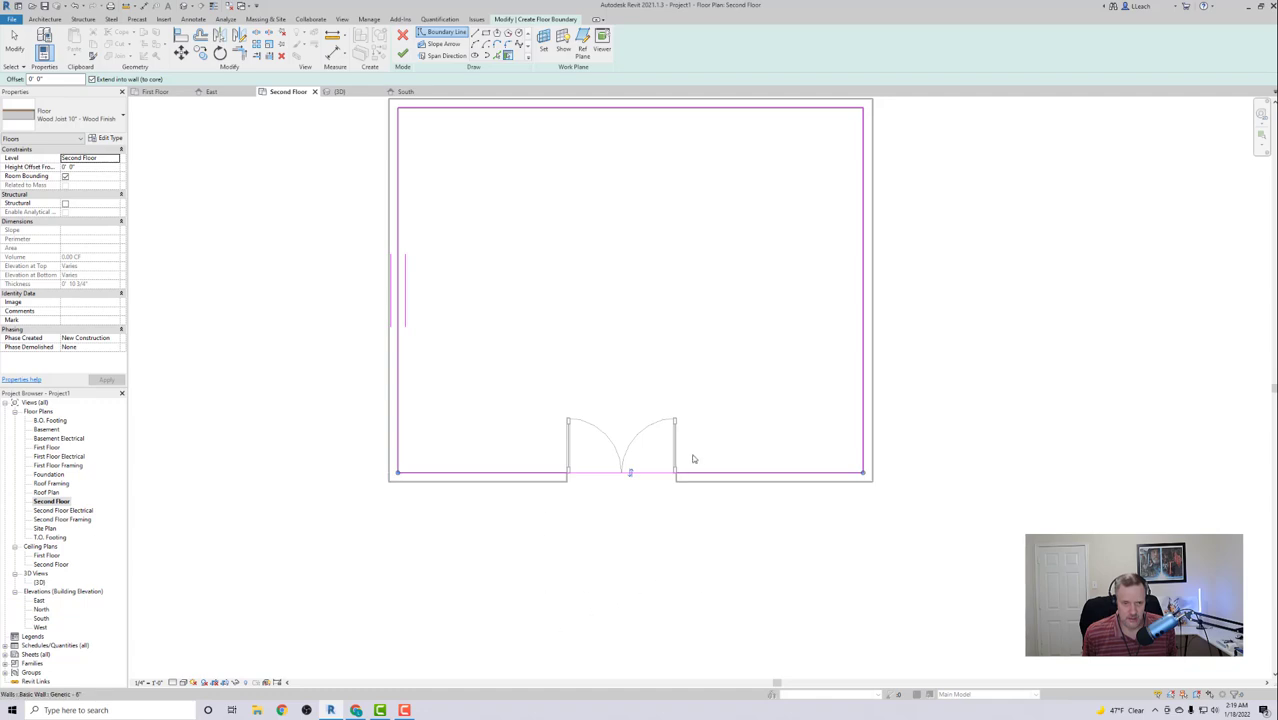
pyautogui.moveTo(624, 230)
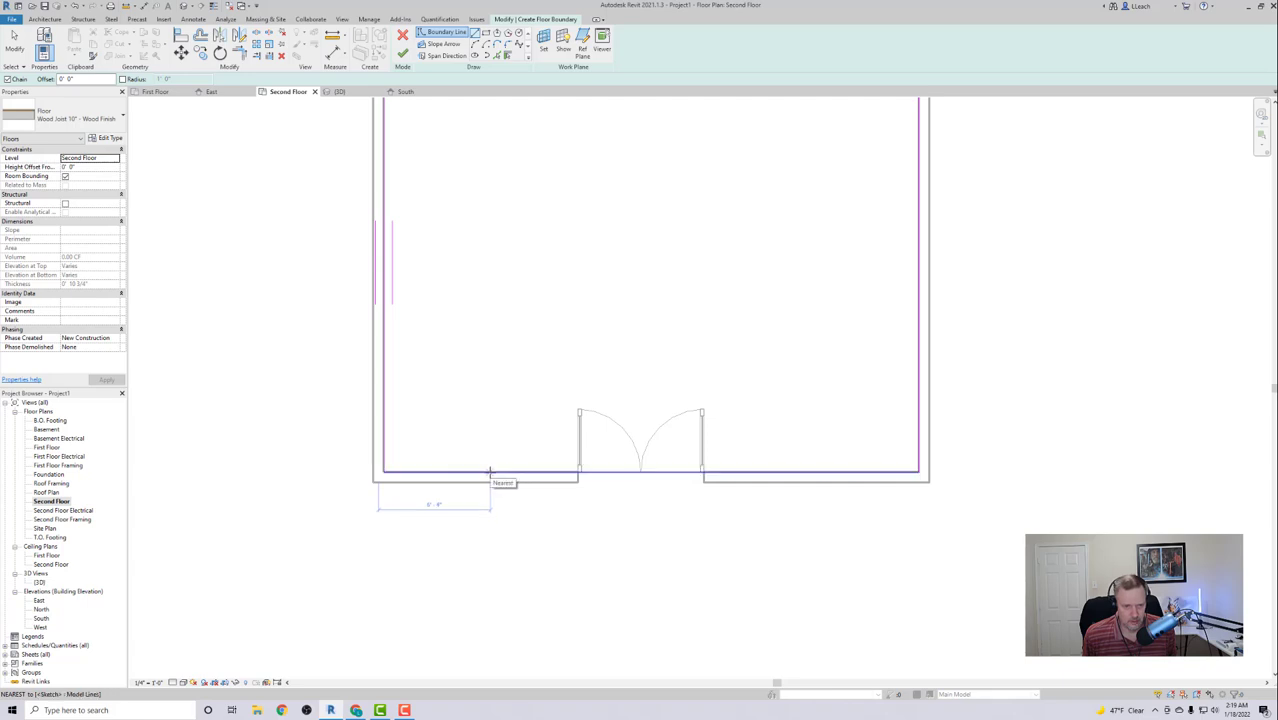
# - Sketch the rectangular balcony edge in front of the door and trim the front wall boundary there
pyautogui.moveTo(490, 470); pyautogui.dragTo(490, 580)
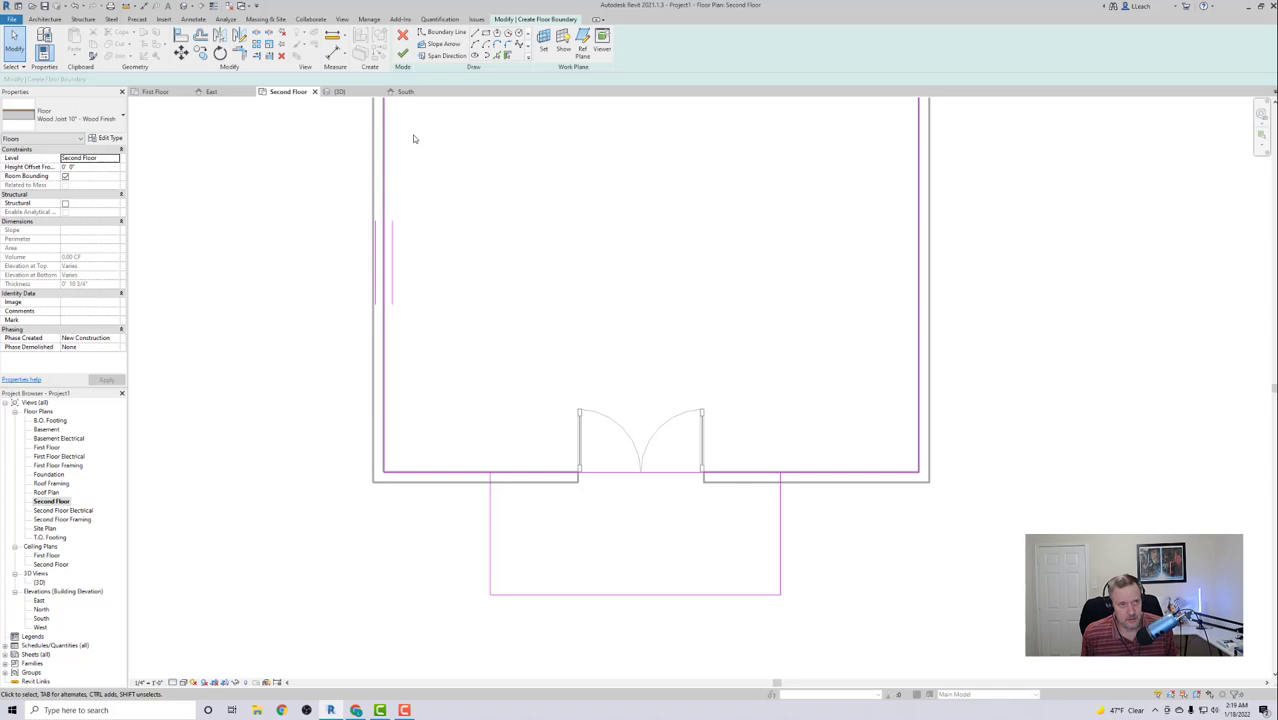
pyautogui.moveTo(392, 458)
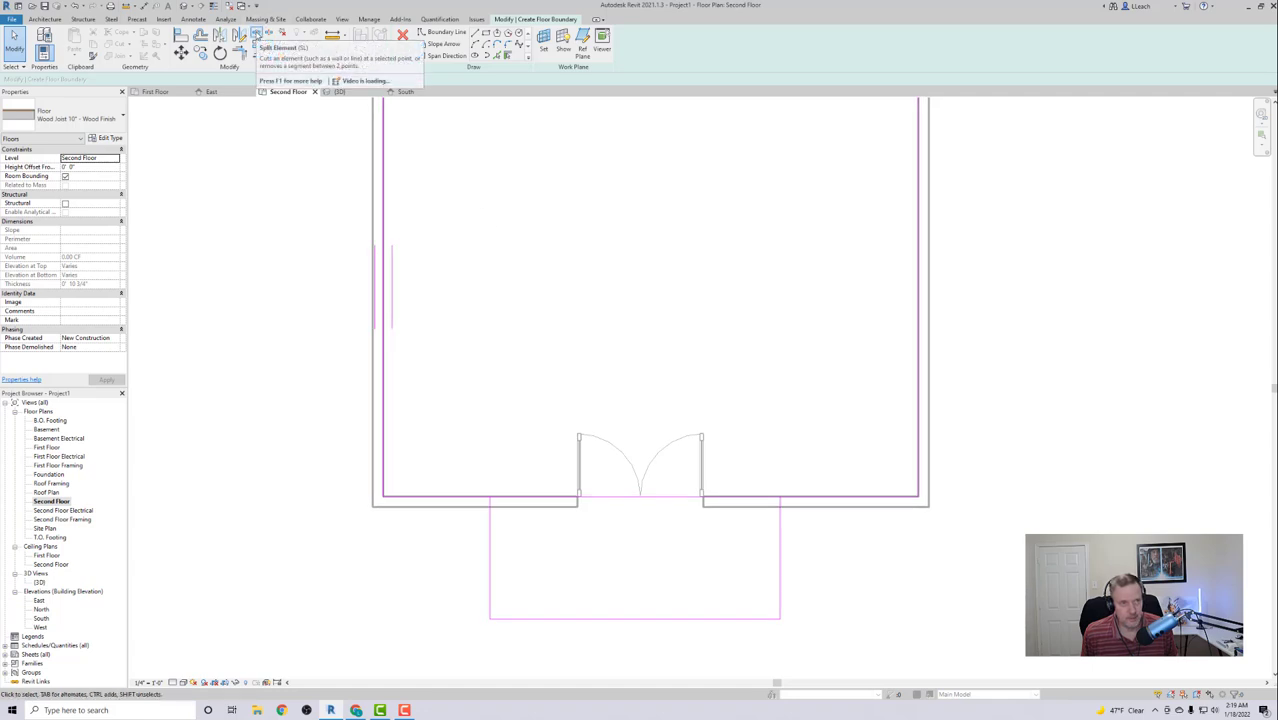
pyautogui.click(256, 32)
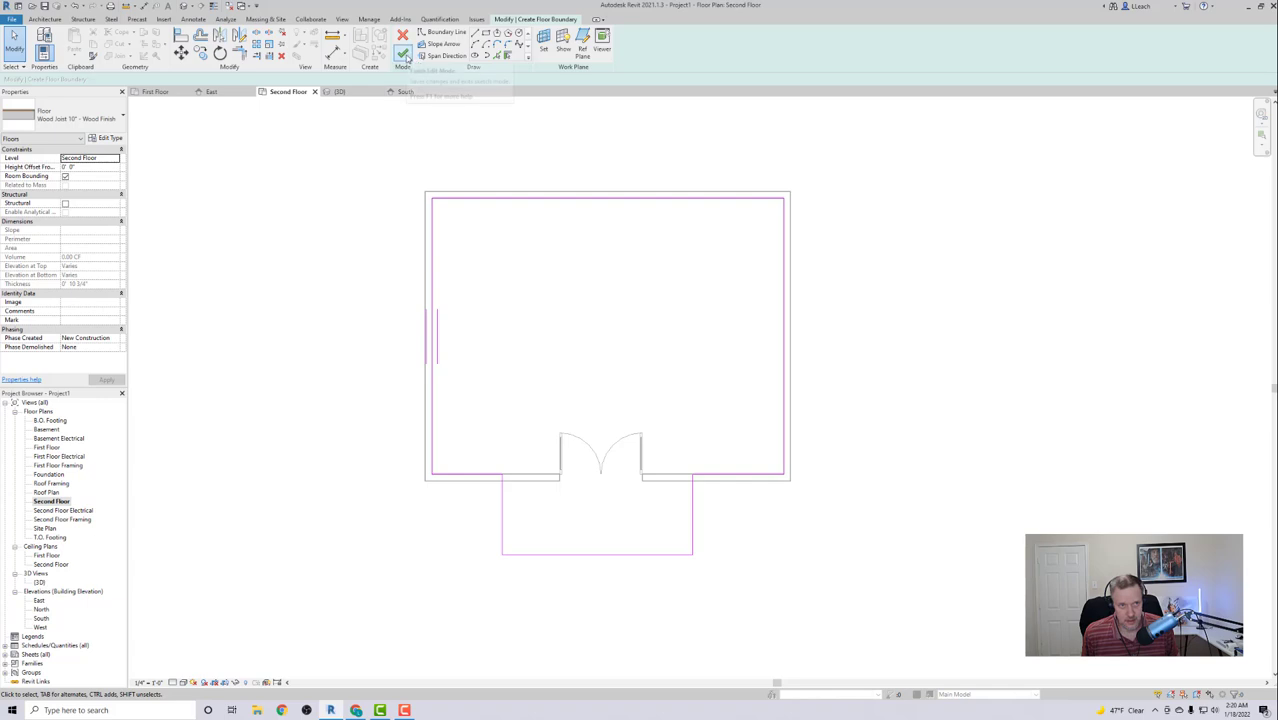
# - Finish the floor, join it to the overlapping walls, and review the projecting balcony in 3D
pyautogui.click(404, 44)
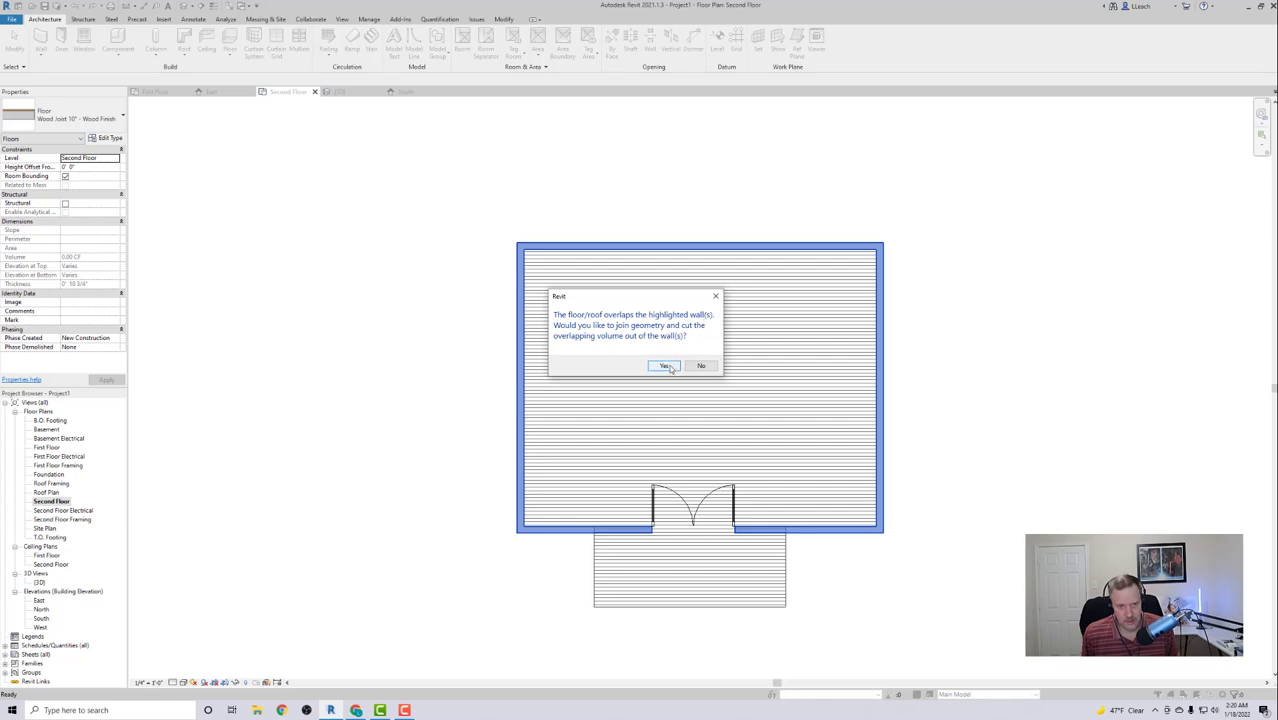
pyautogui.click(664, 364)
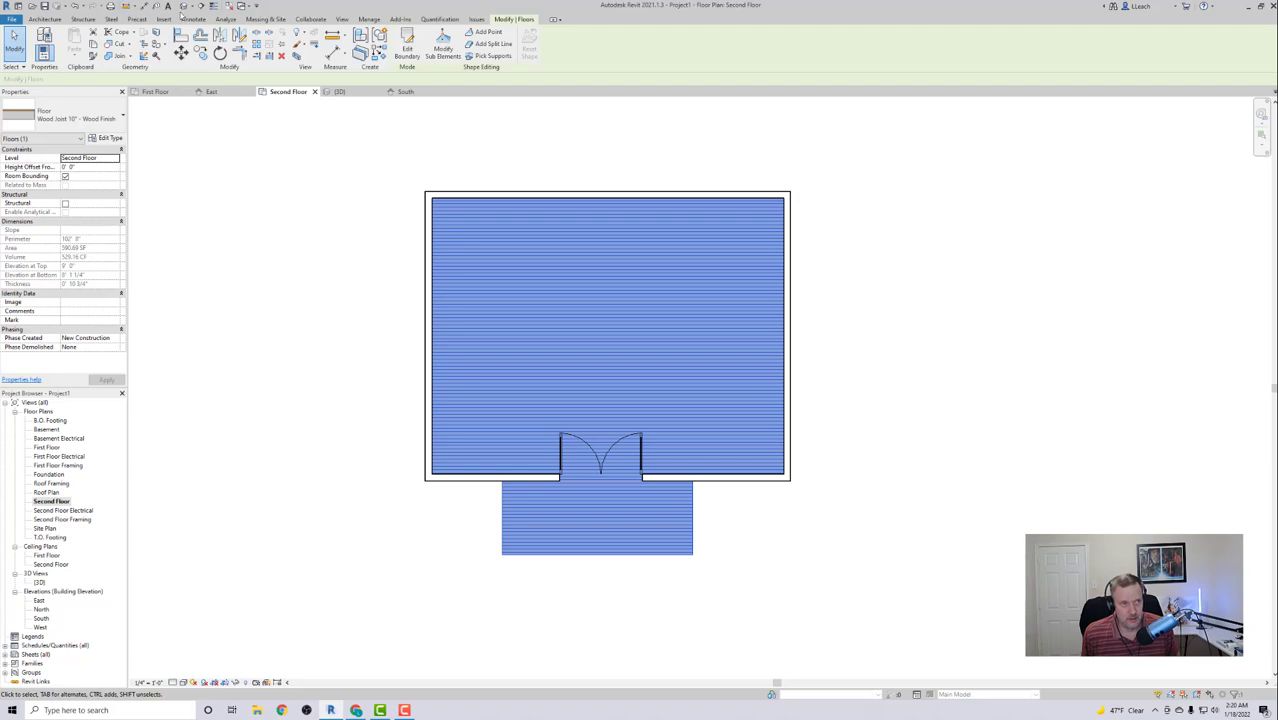
pyautogui.click(340, 92)
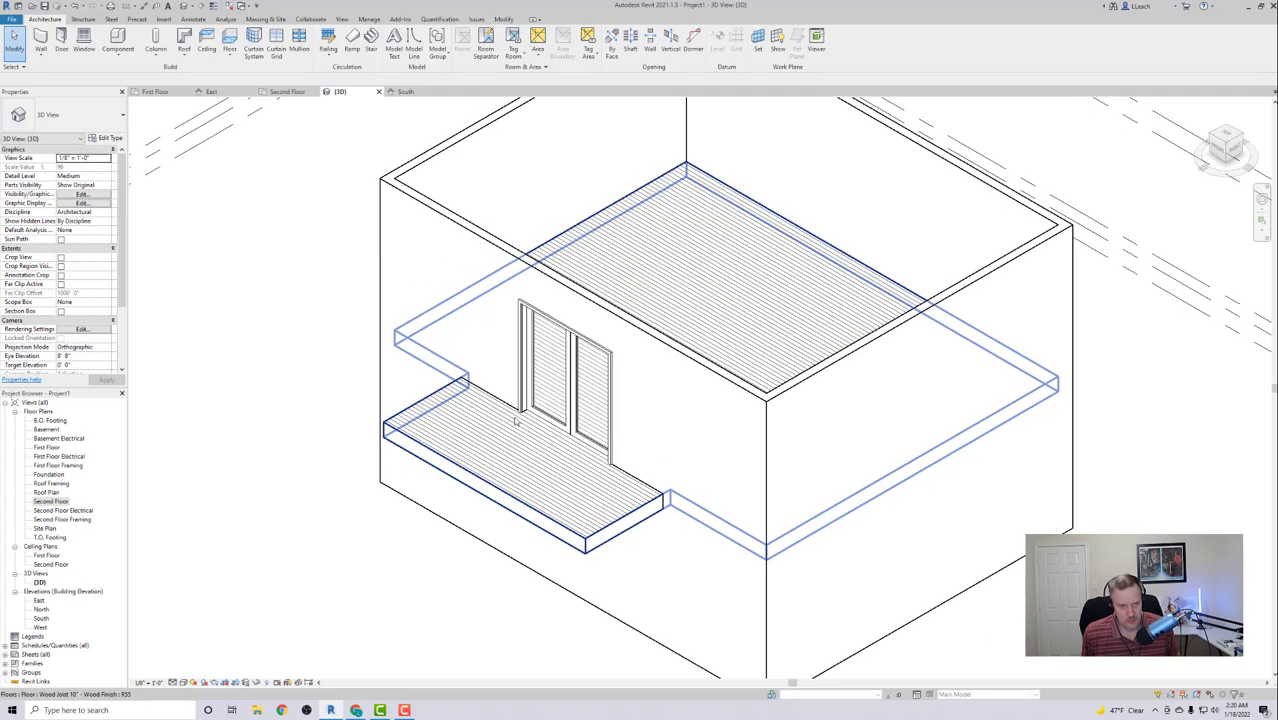
pyautogui.click(320, 374)
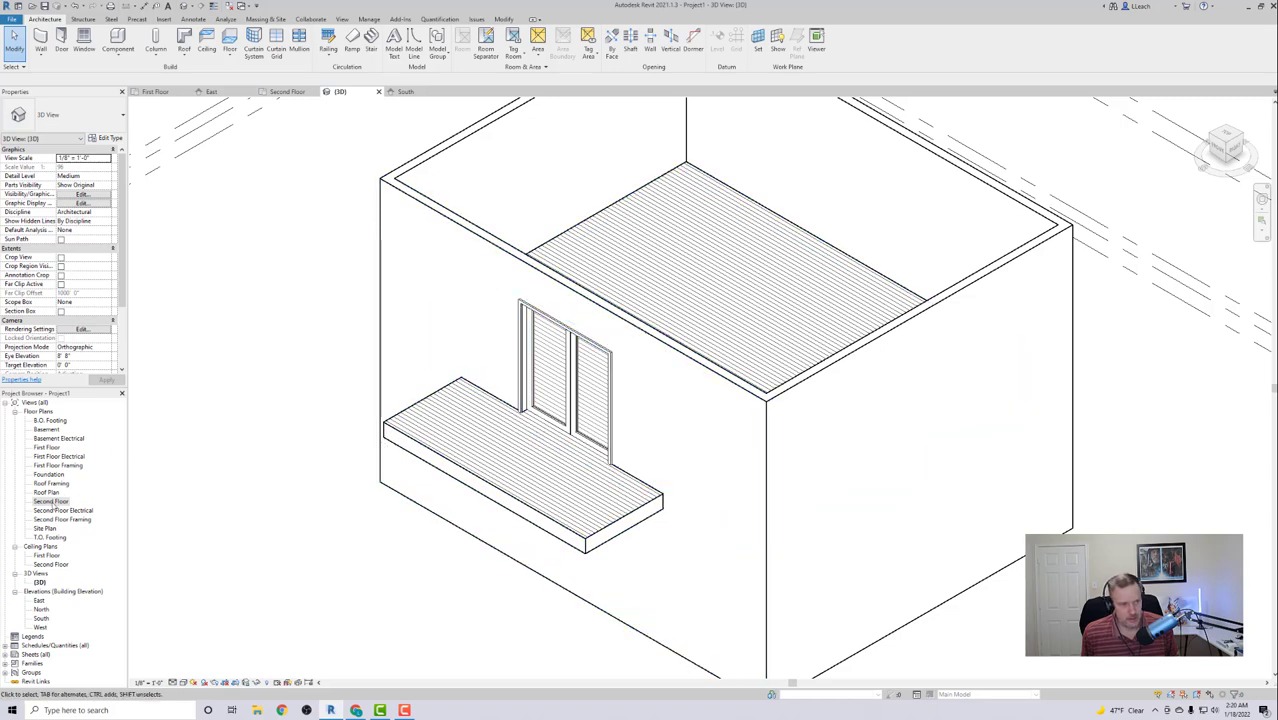
# - Start a railing sketch path on the Second Floor plan with an offset of 2 from the balcony edge
pyautogui.doubleClick(52, 500)
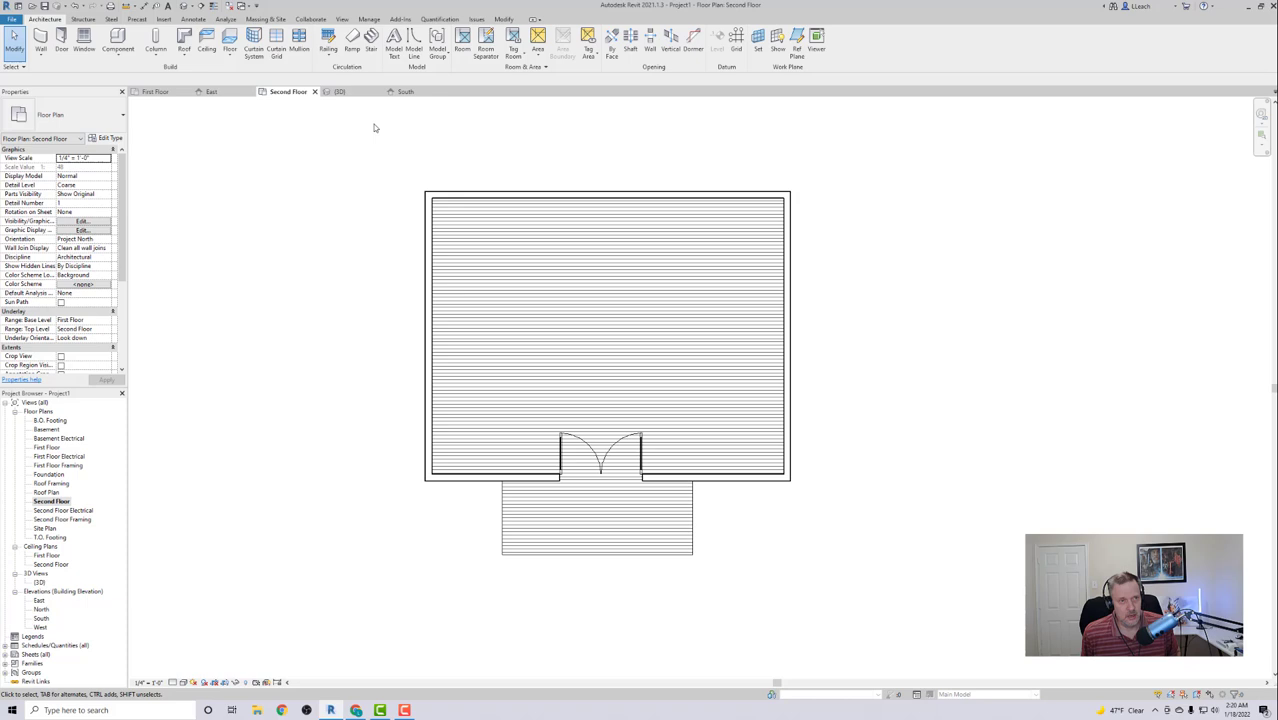
pyautogui.moveTo(328, 42)
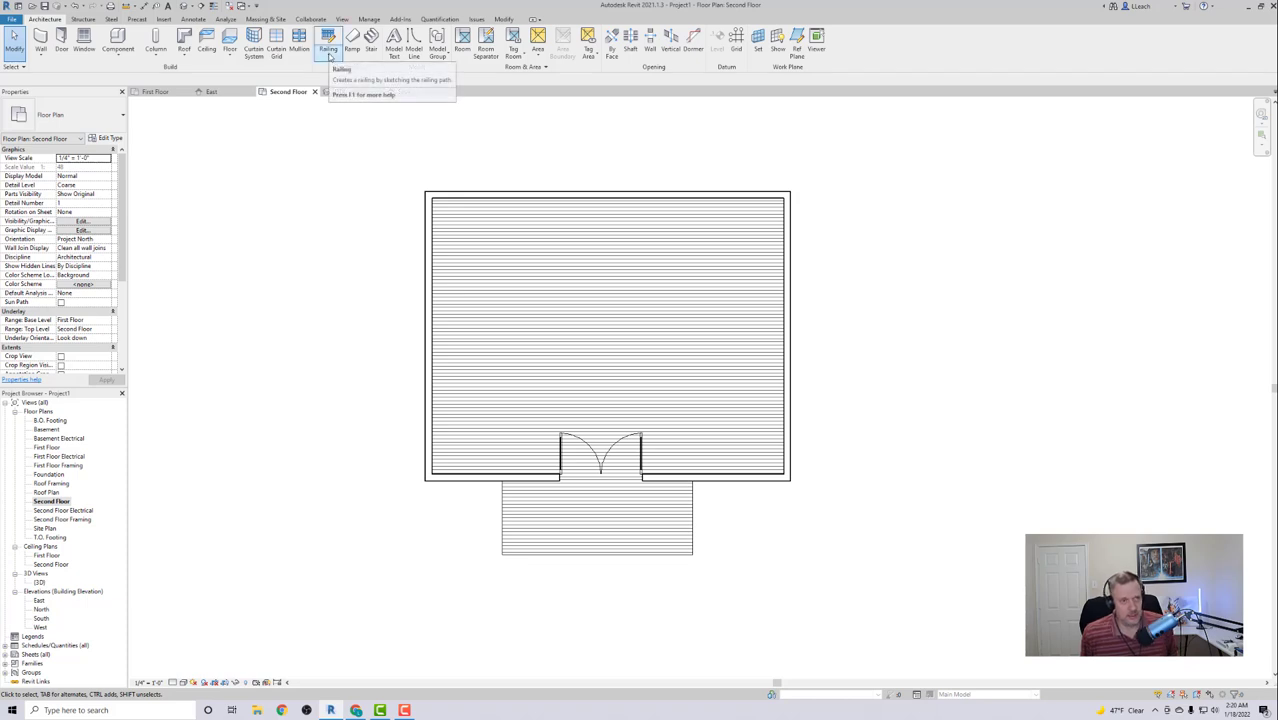
pyautogui.click(328, 42)
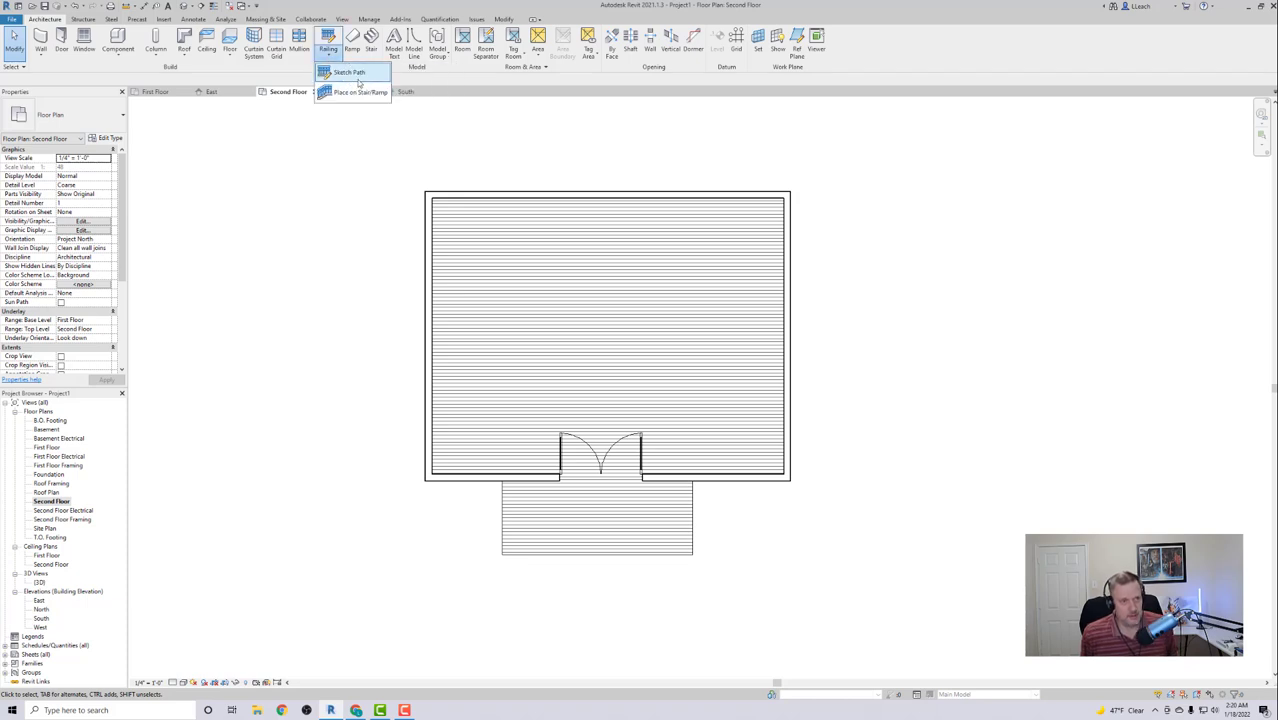
pyautogui.moveTo(348, 72)
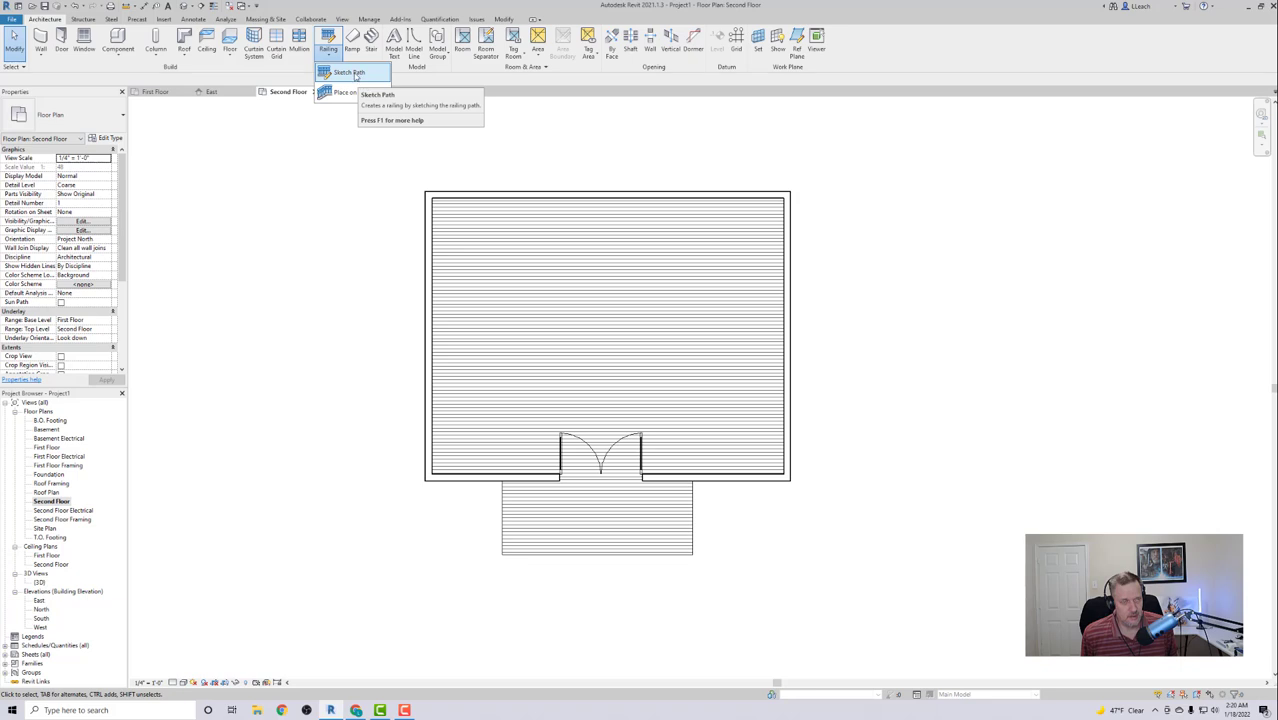
pyautogui.click(344, 72)
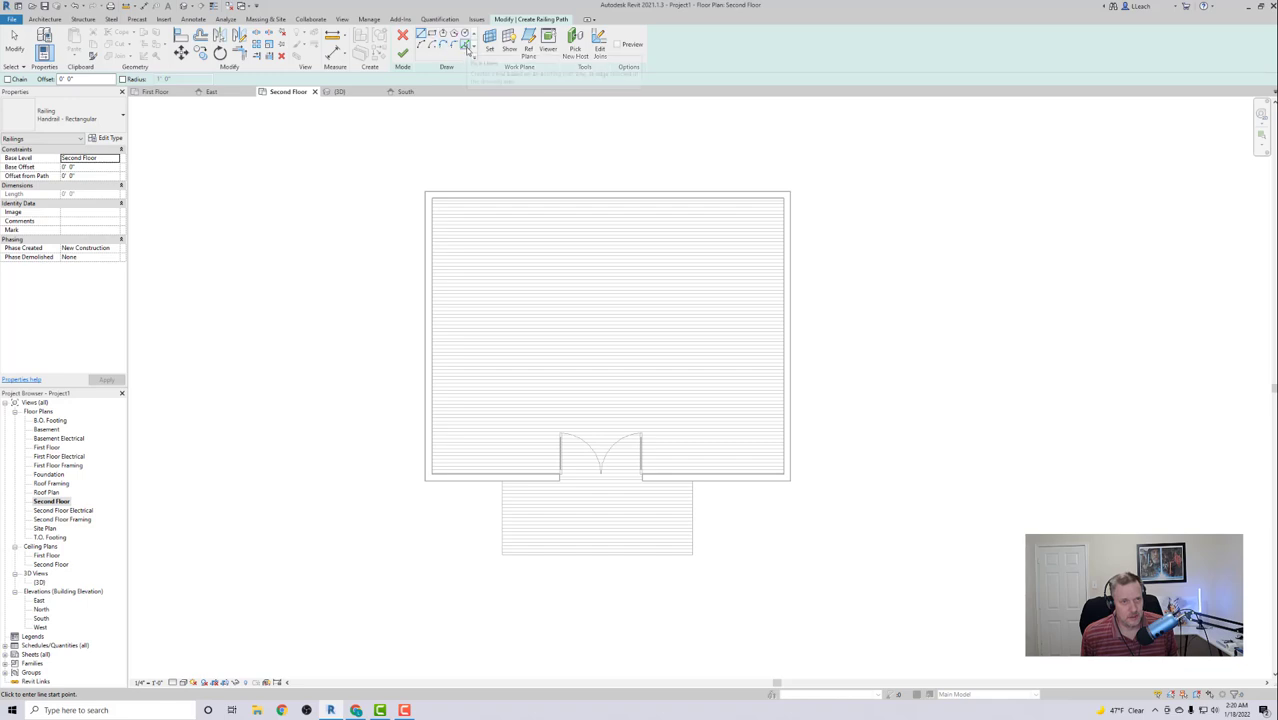
pyautogui.moveTo(466, 48)
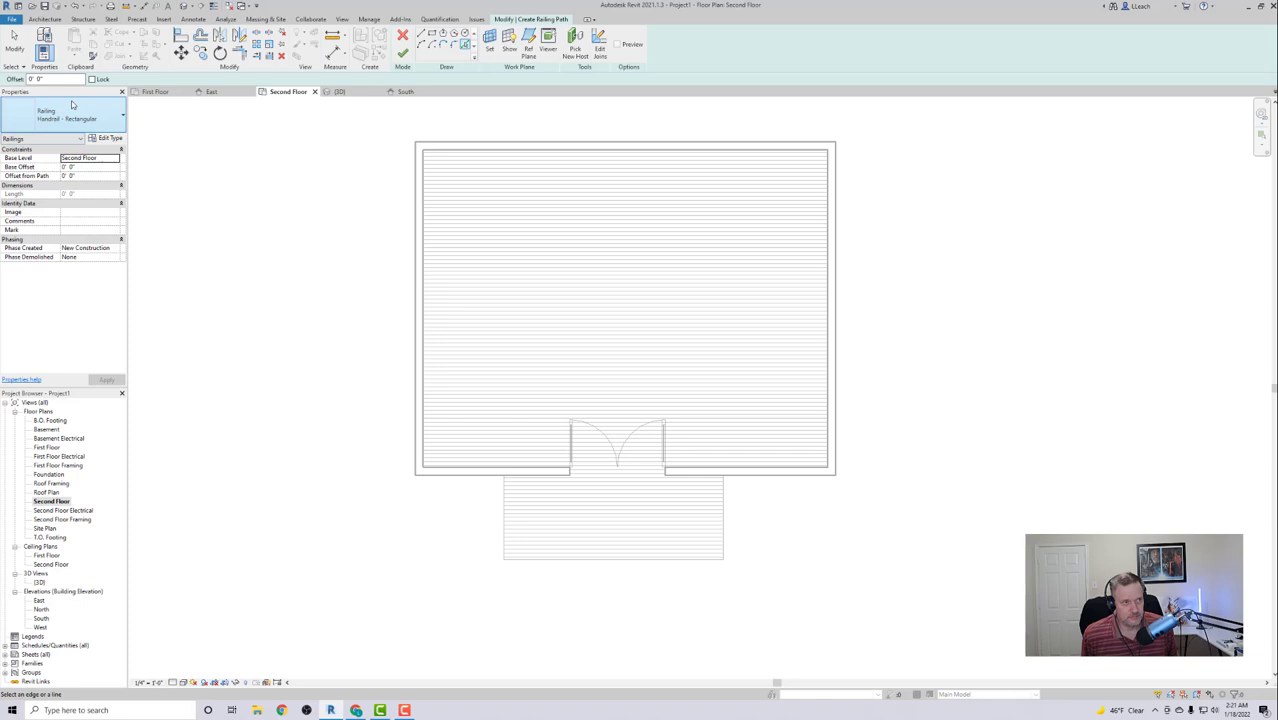
pyautogui.click(50, 80)
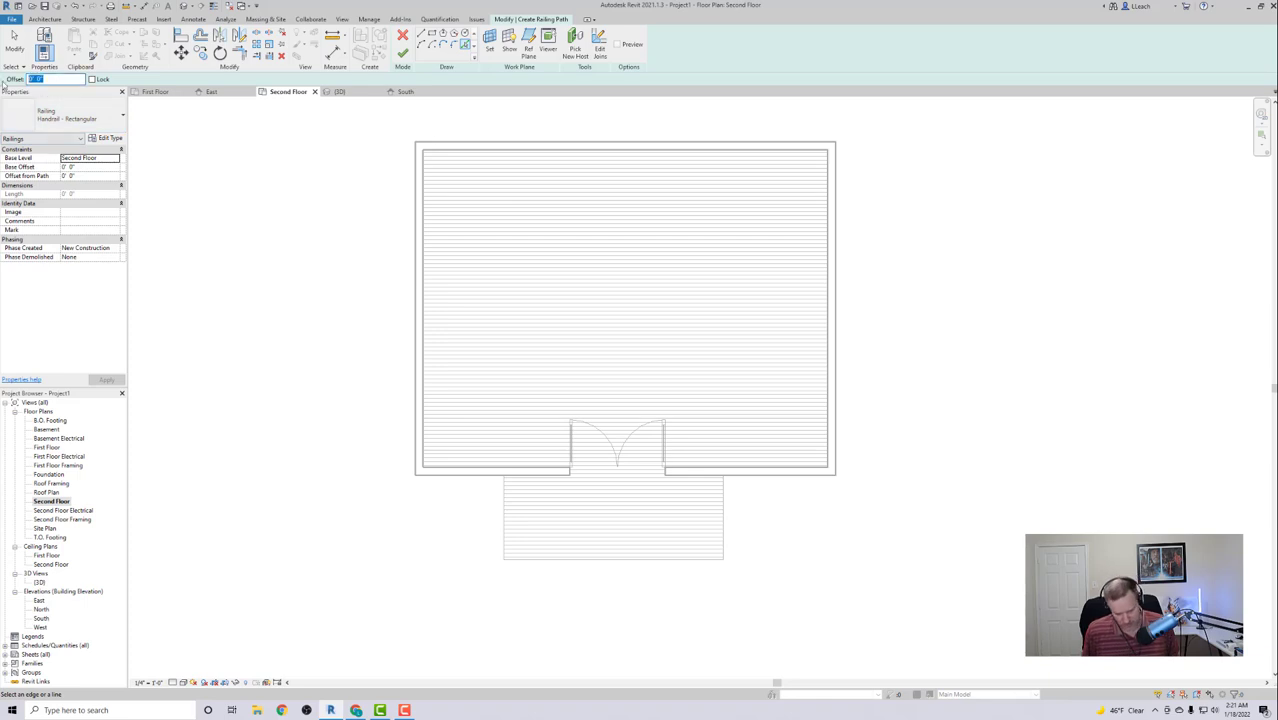
pyautogui.write('2')
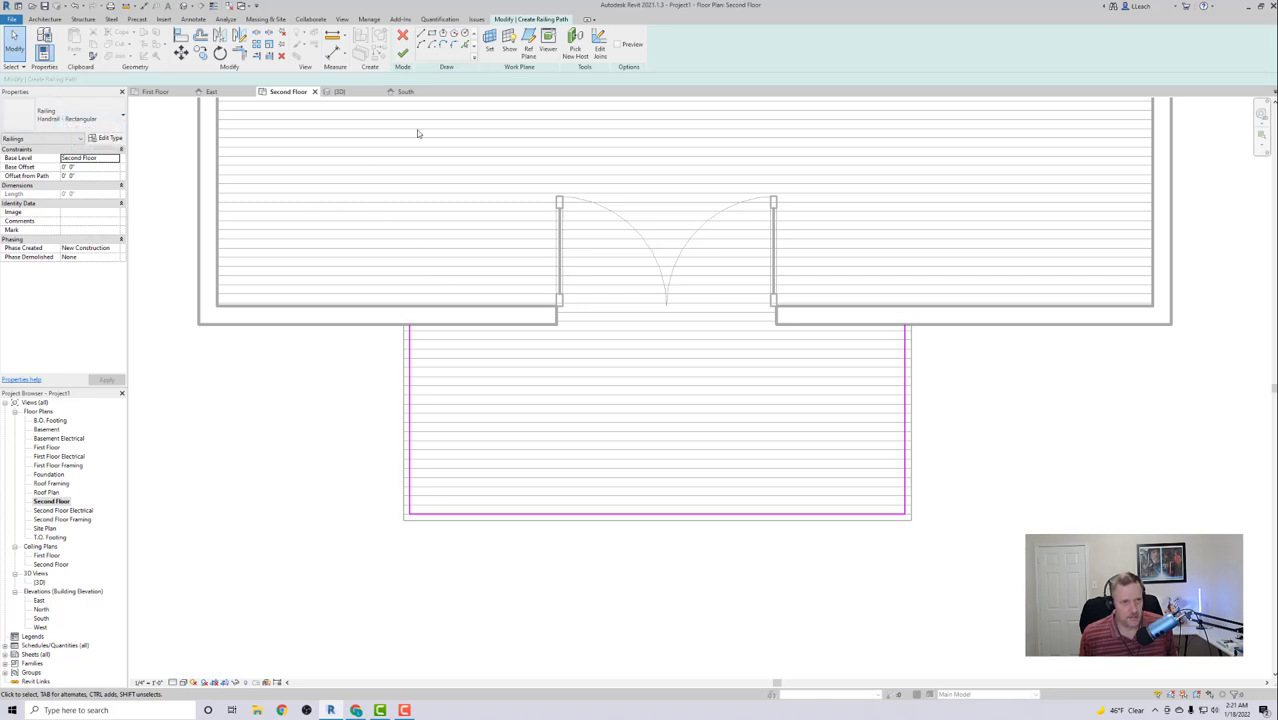
# - Finish the railing path and switch the balcony railing to the Handrail - Pipe type in 3D
pyautogui.click(402, 36)
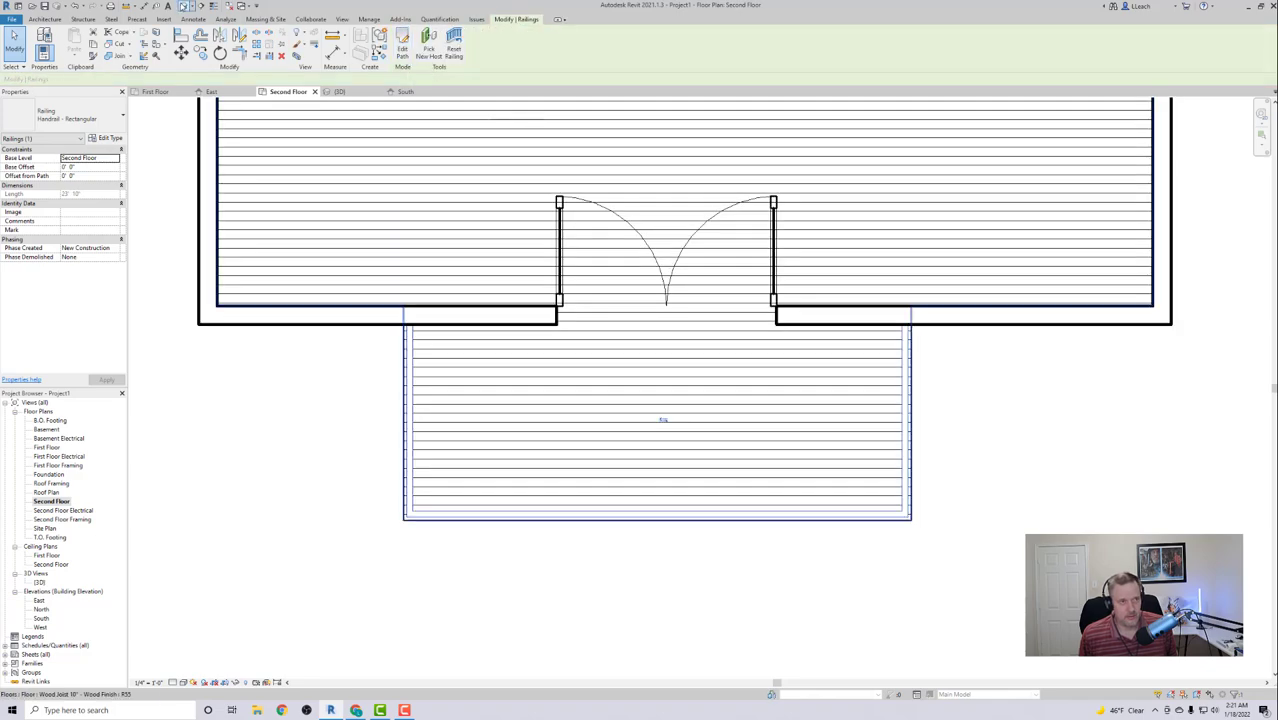
pyautogui.click(340, 92)
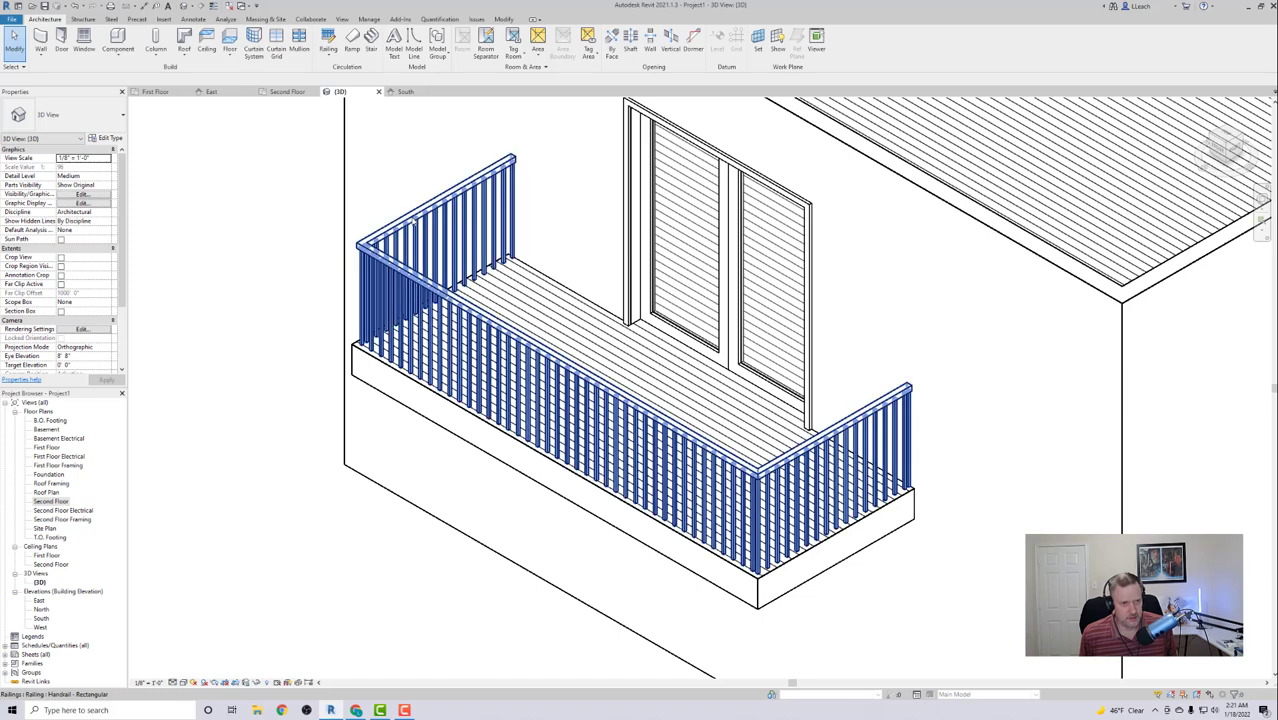
pyautogui.click(640, 370)
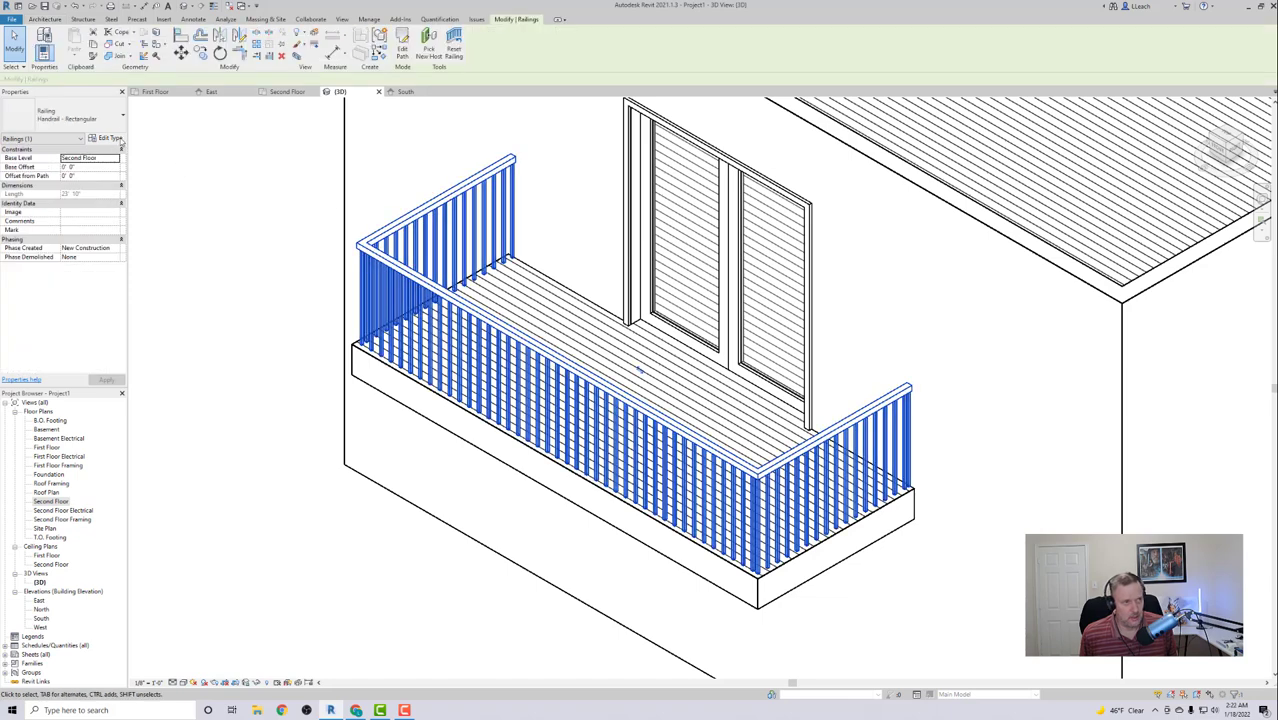
pyautogui.click(118, 118)
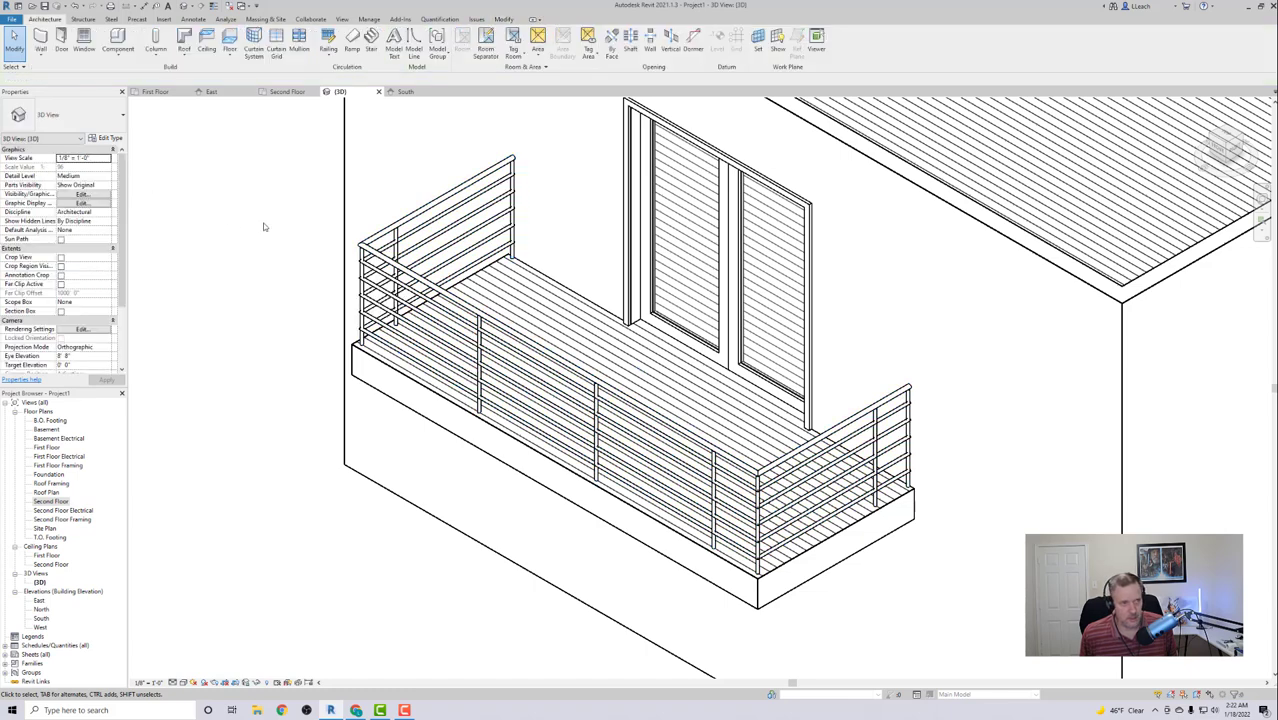
# - Reselect the railing and confirm Handrail - Pipe in the railing type list
pyautogui.click(640, 370)
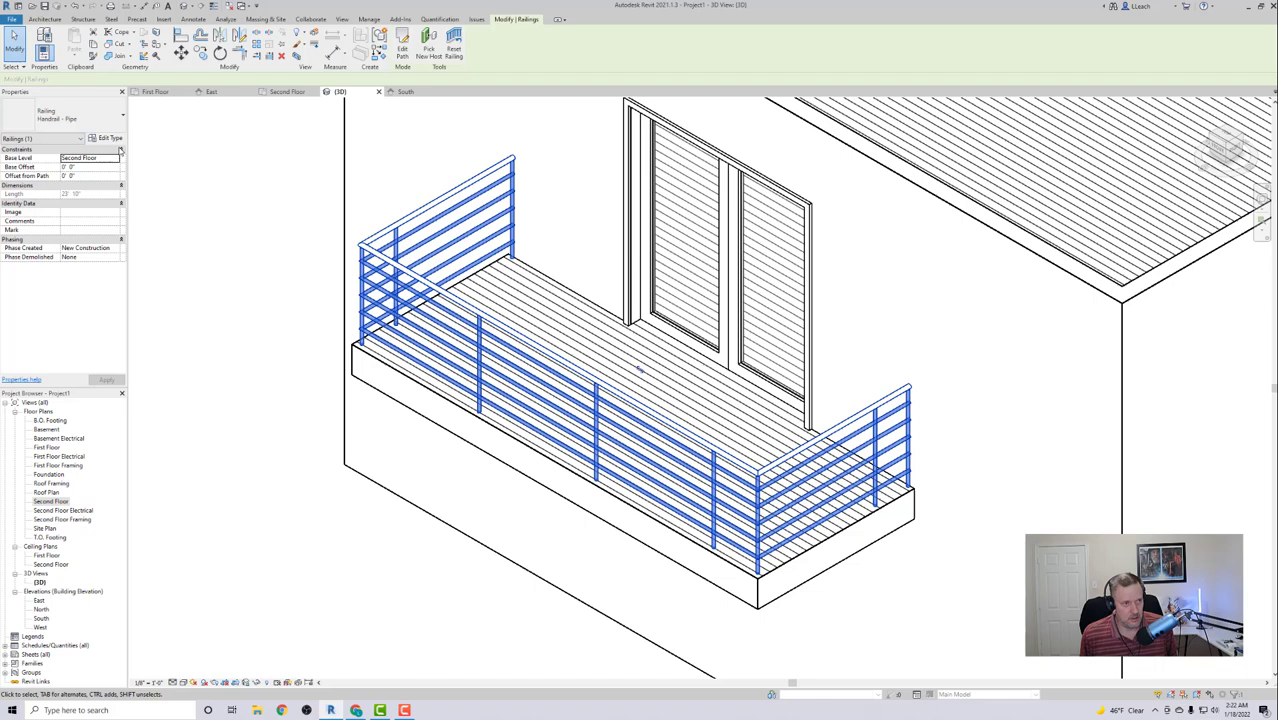
pyautogui.click(118, 136)
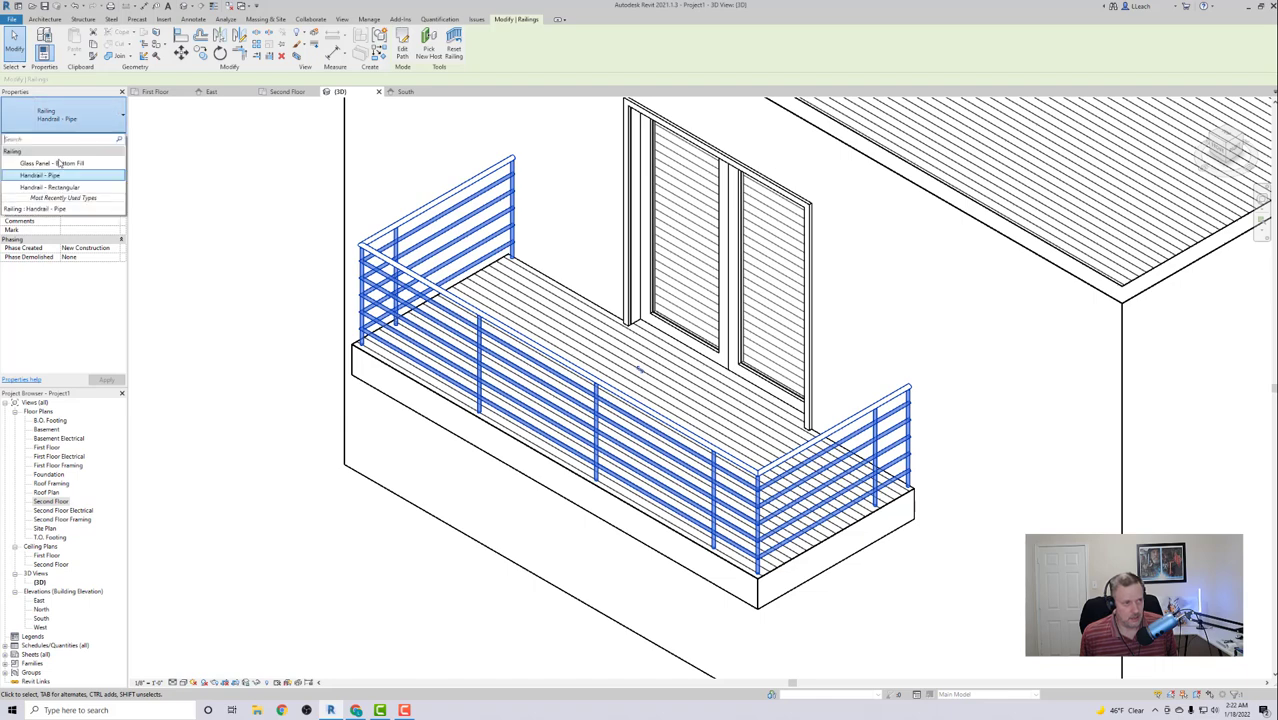
pyautogui.click(52, 164)
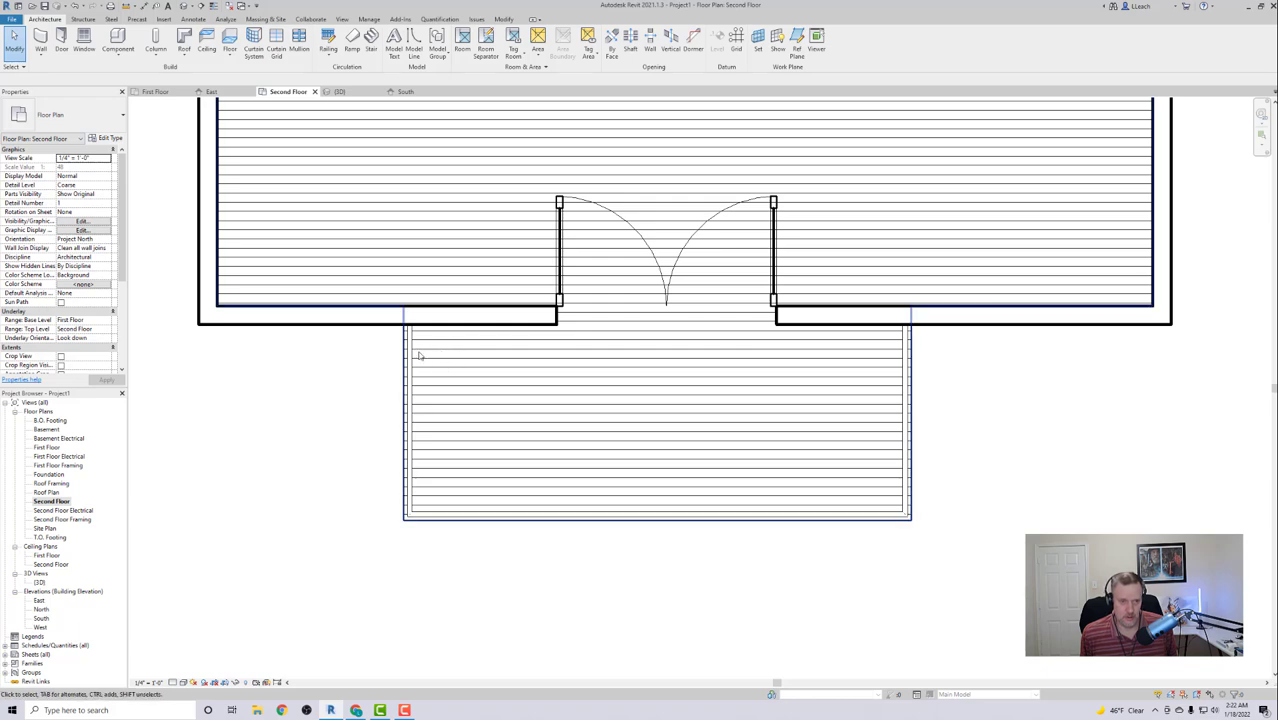
pyautogui.moveTo(636, 338)
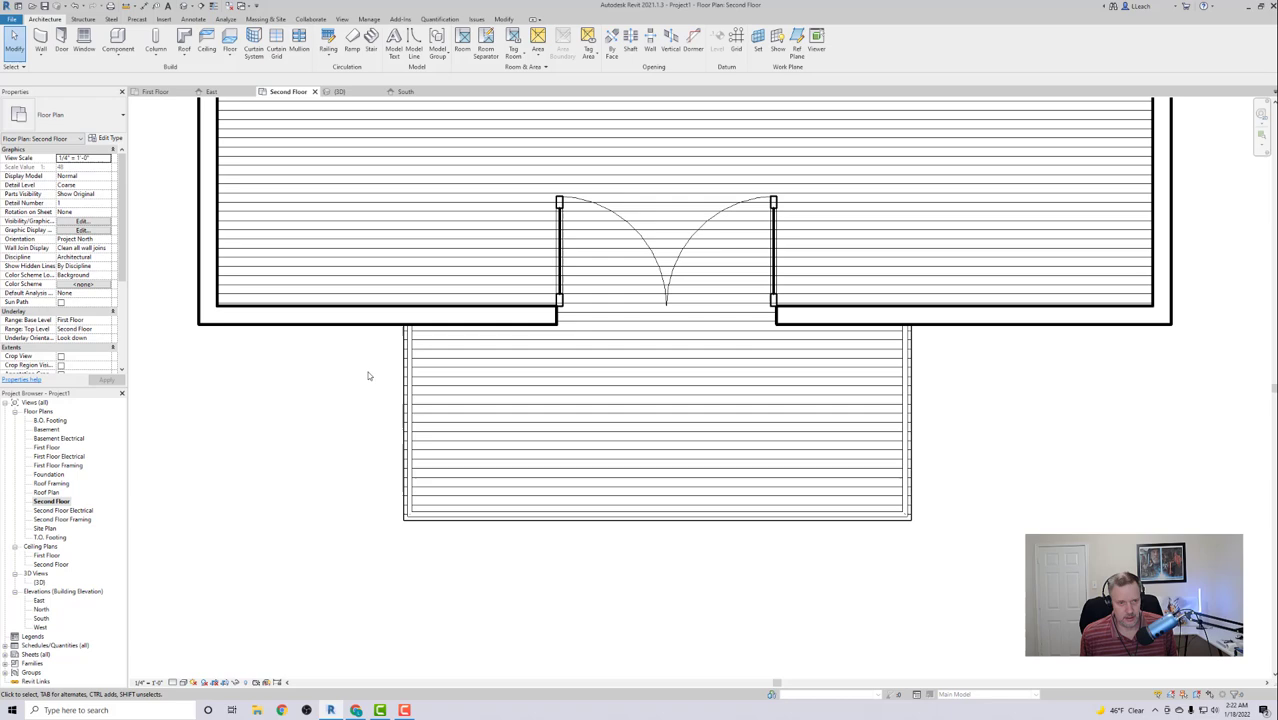
pyautogui.moveTo(382, 376)
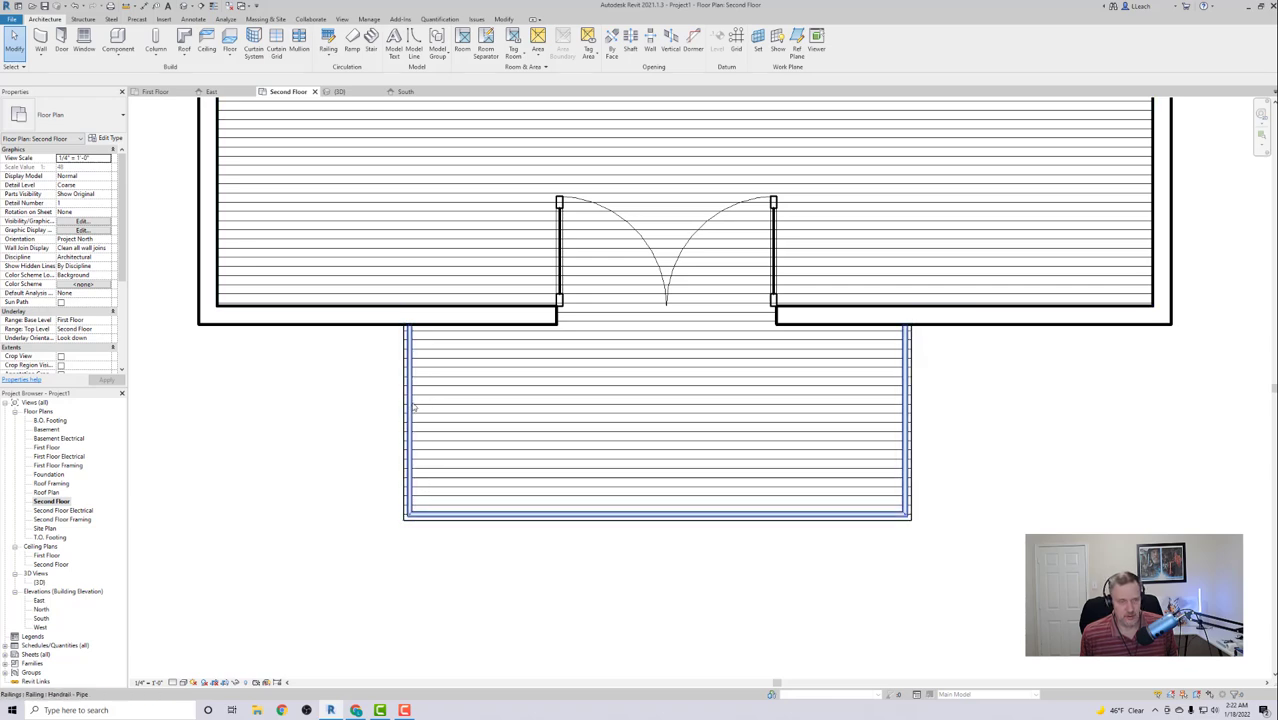
pyautogui.moveTo(416, 400)
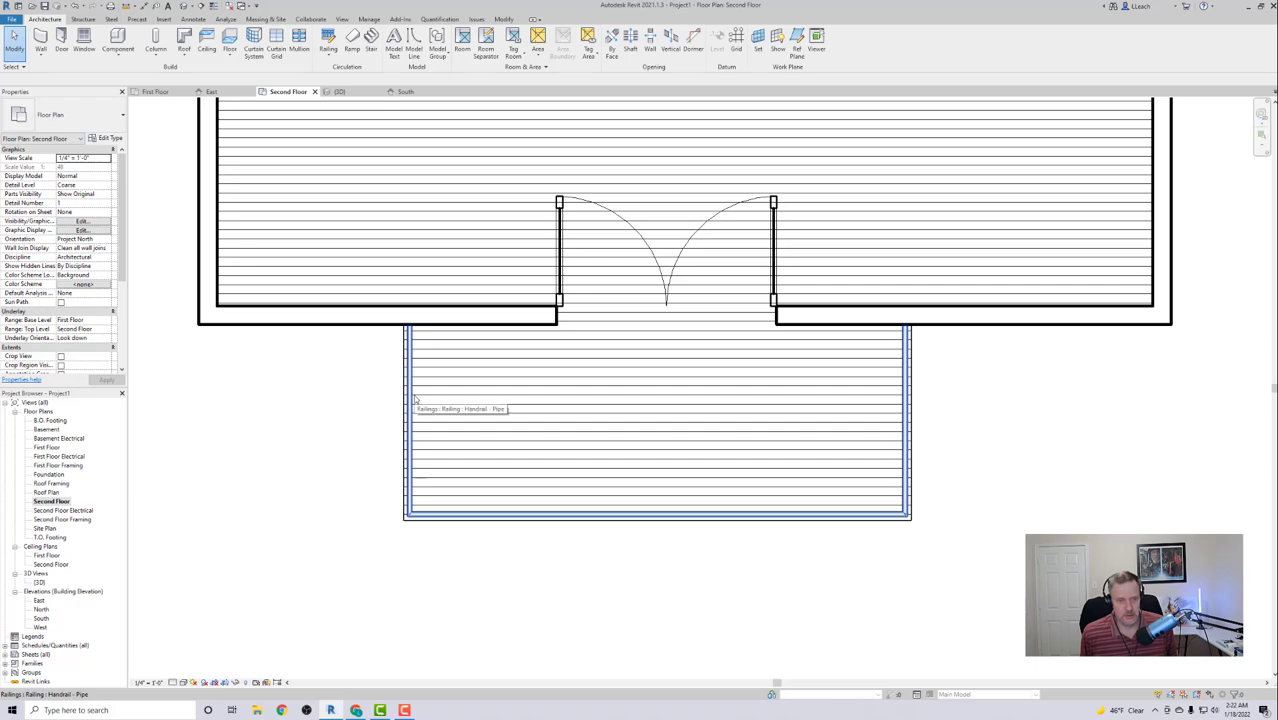